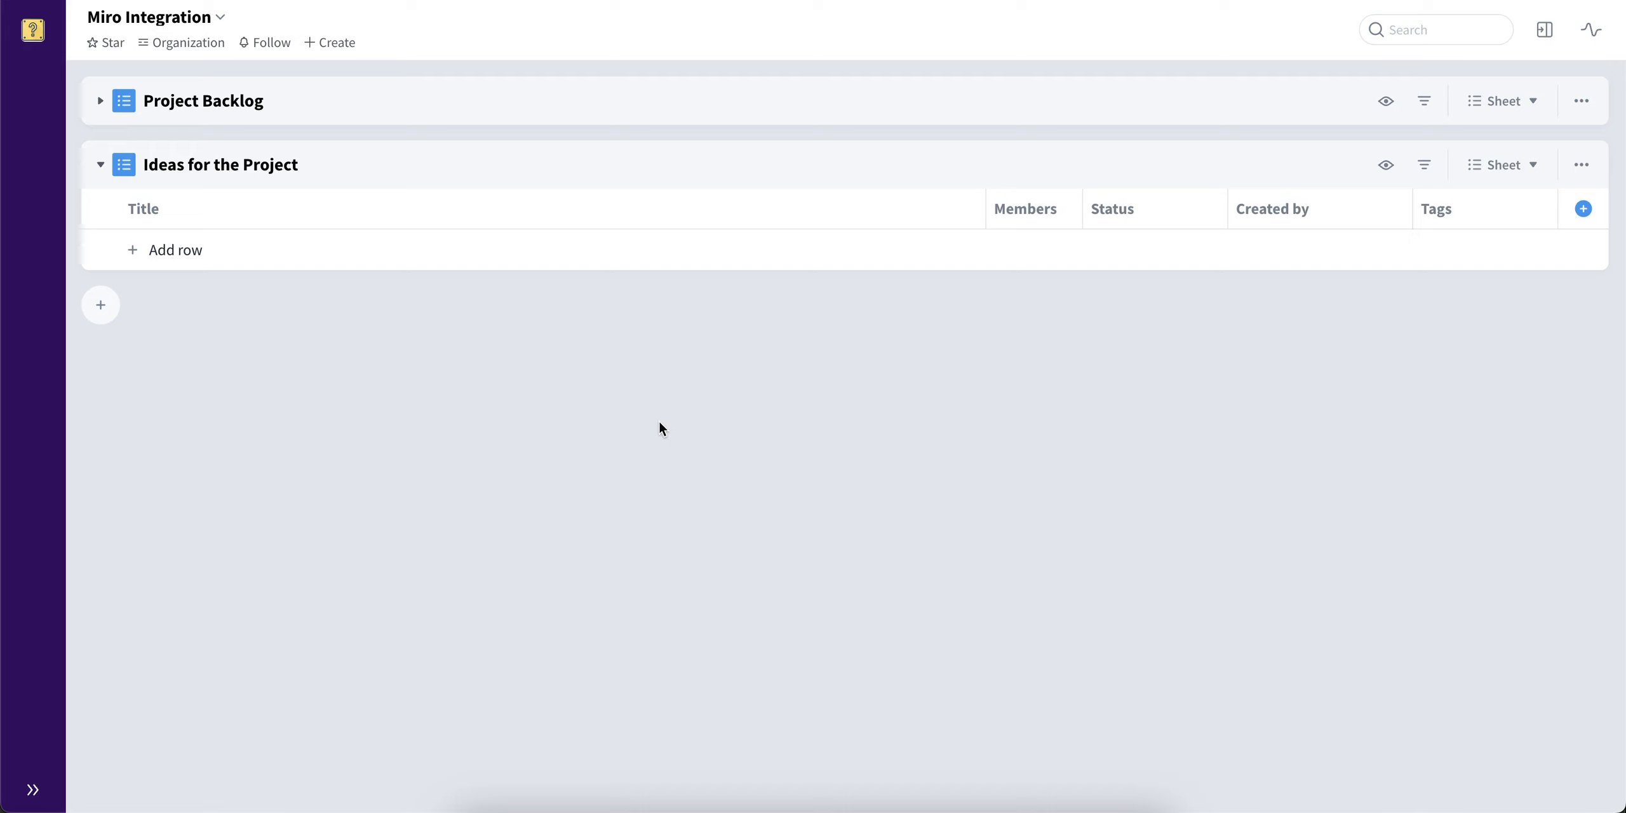
{"action": "mouse_move", "coordinate": [252, 180]}
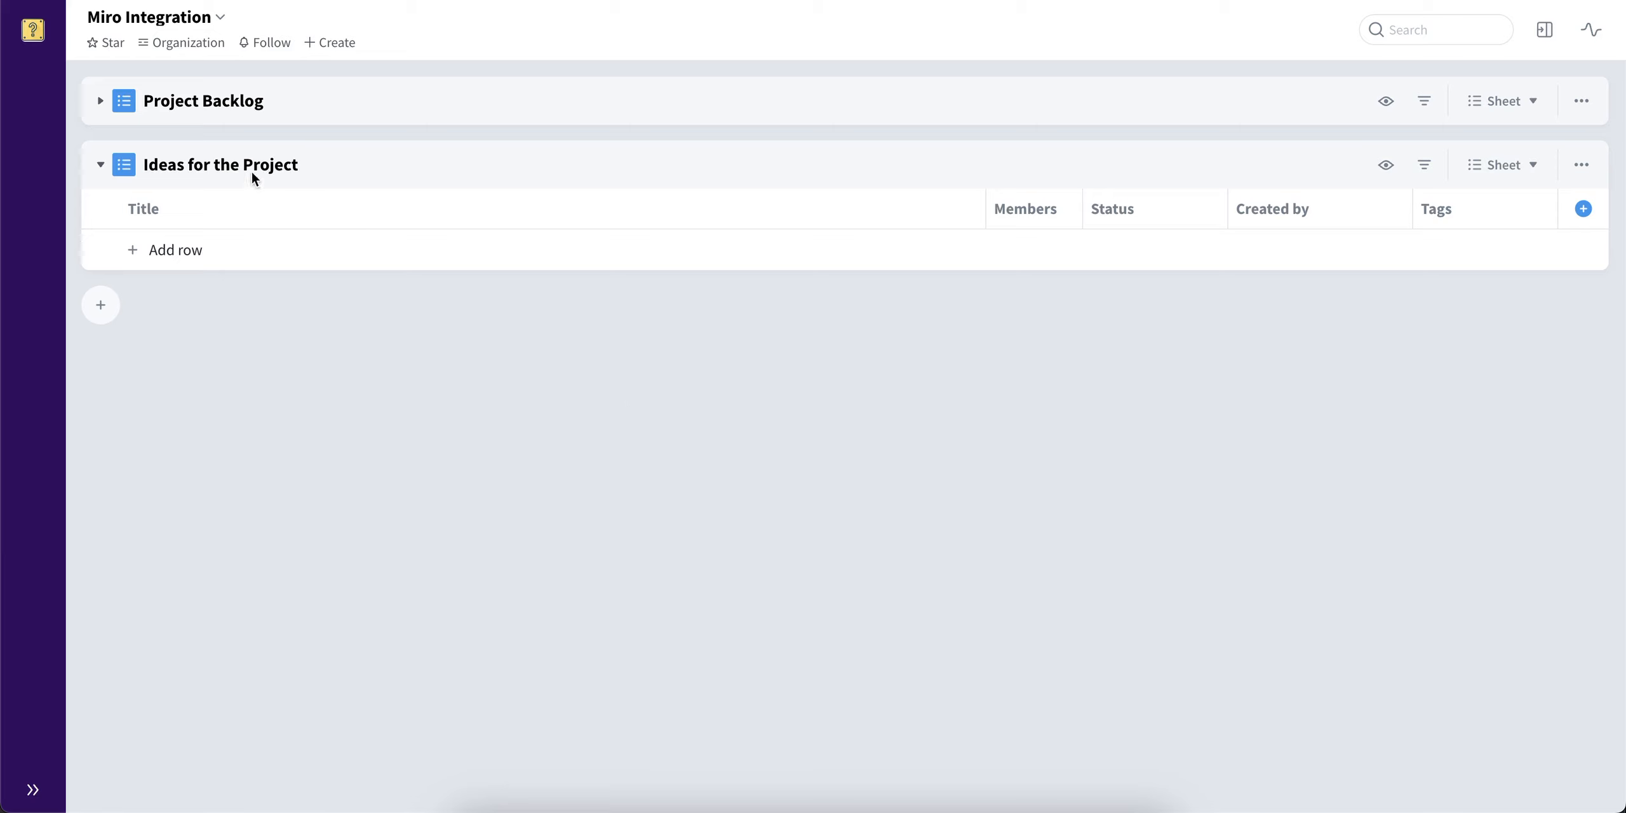
{"action": "mouse_move", "coordinate": [1124, 178]}
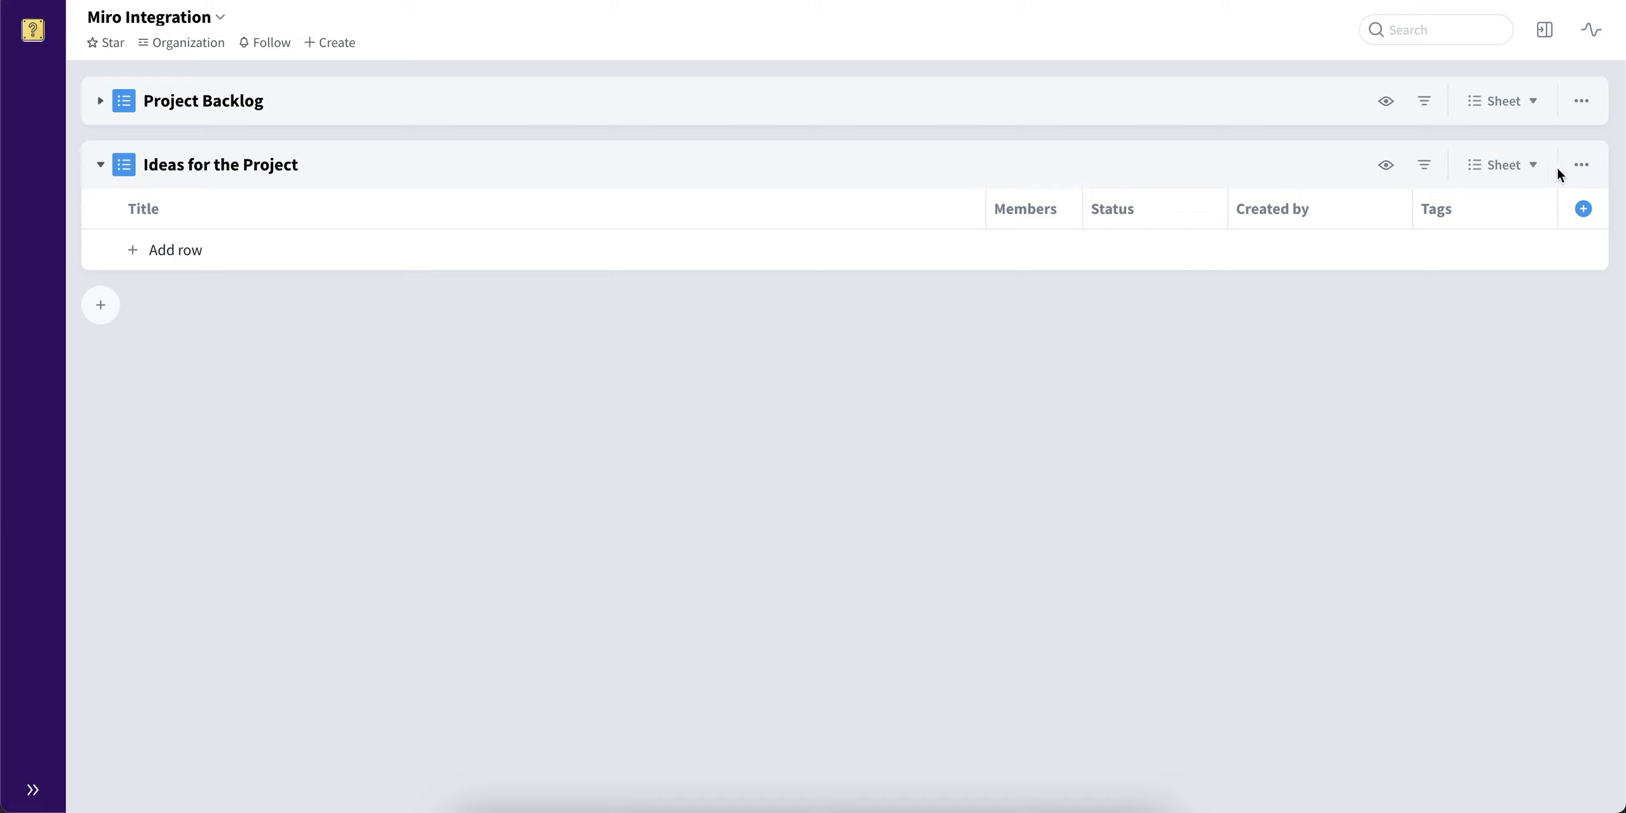
Review the automations configured for the Ideas for the Project sheet in Favro.
{"action": "left_click", "coordinate": [1582, 164]}
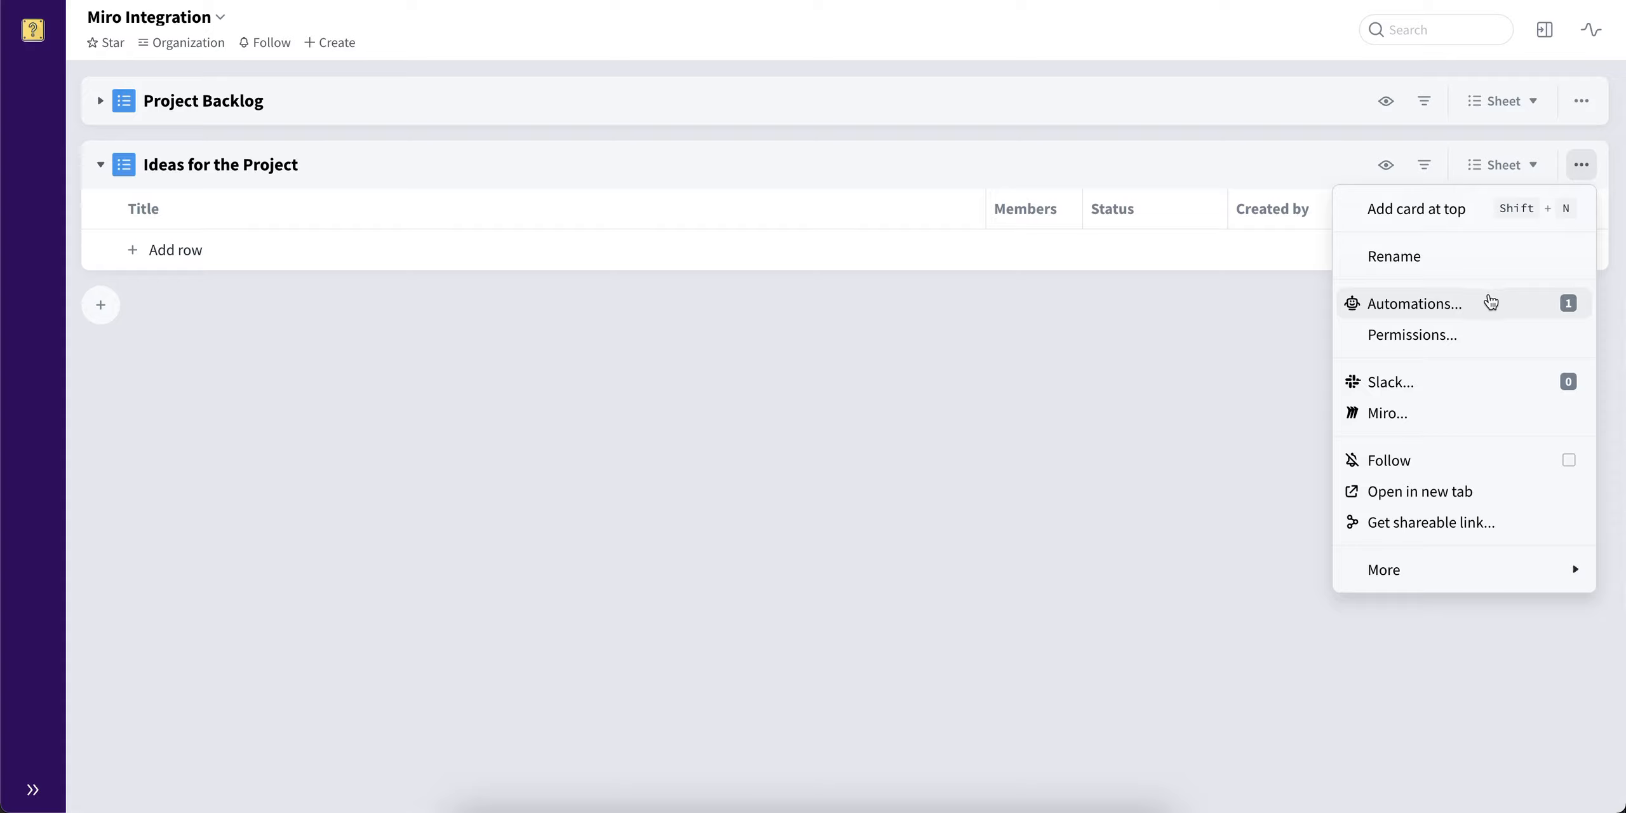
{"action": "left_click", "coordinate": [1415, 304]}
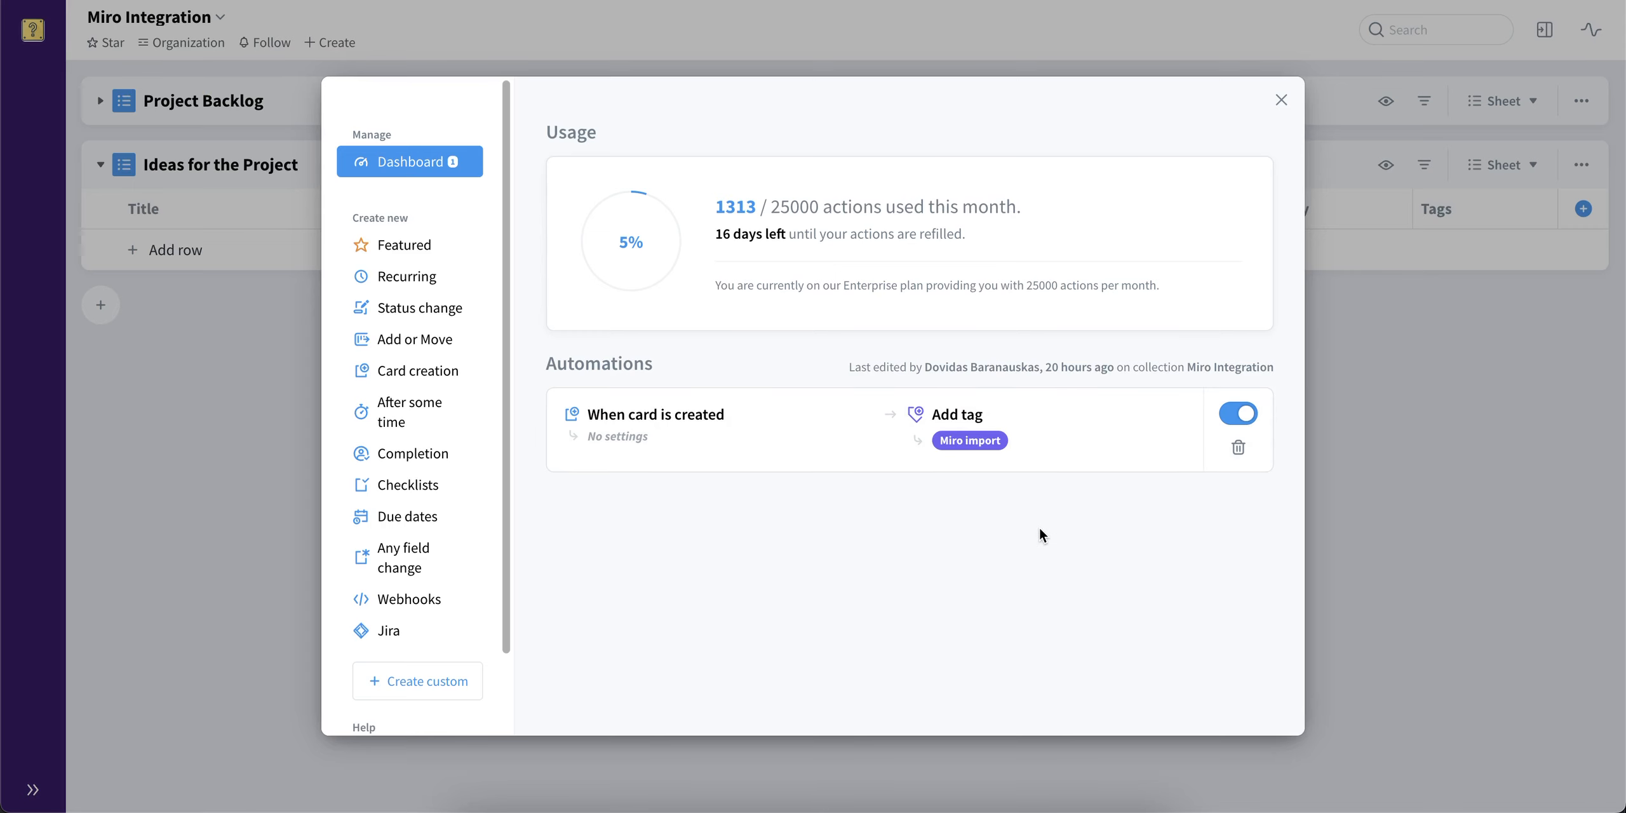
{"action": "mouse_move", "coordinate": [1034, 507]}
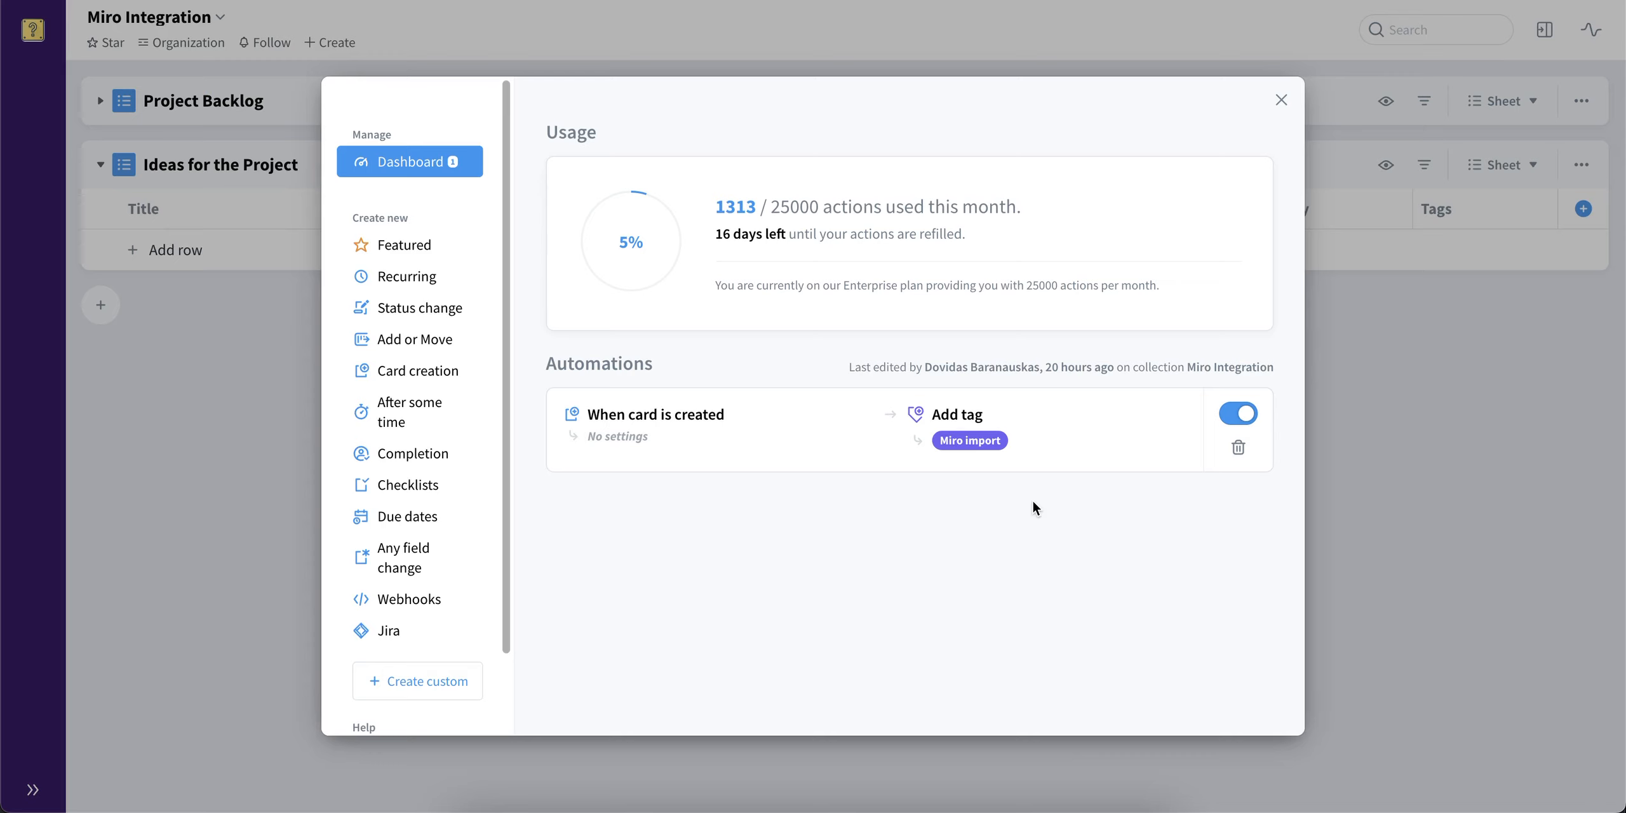
{"action": "mouse_move", "coordinate": [1084, 453]}
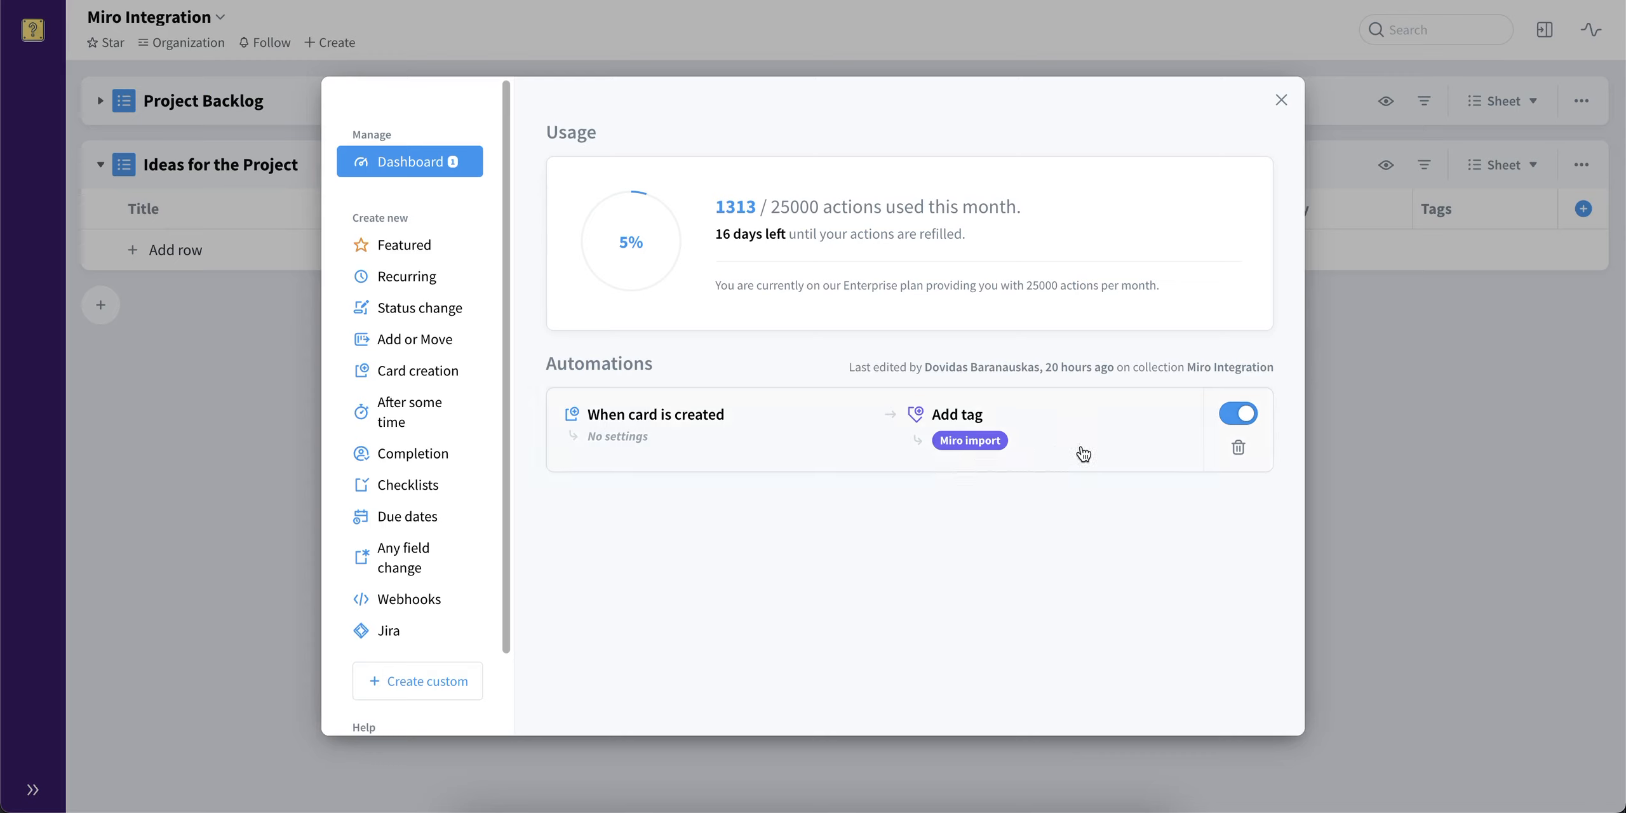
{"action": "mouse_move", "coordinate": [1125, 452]}
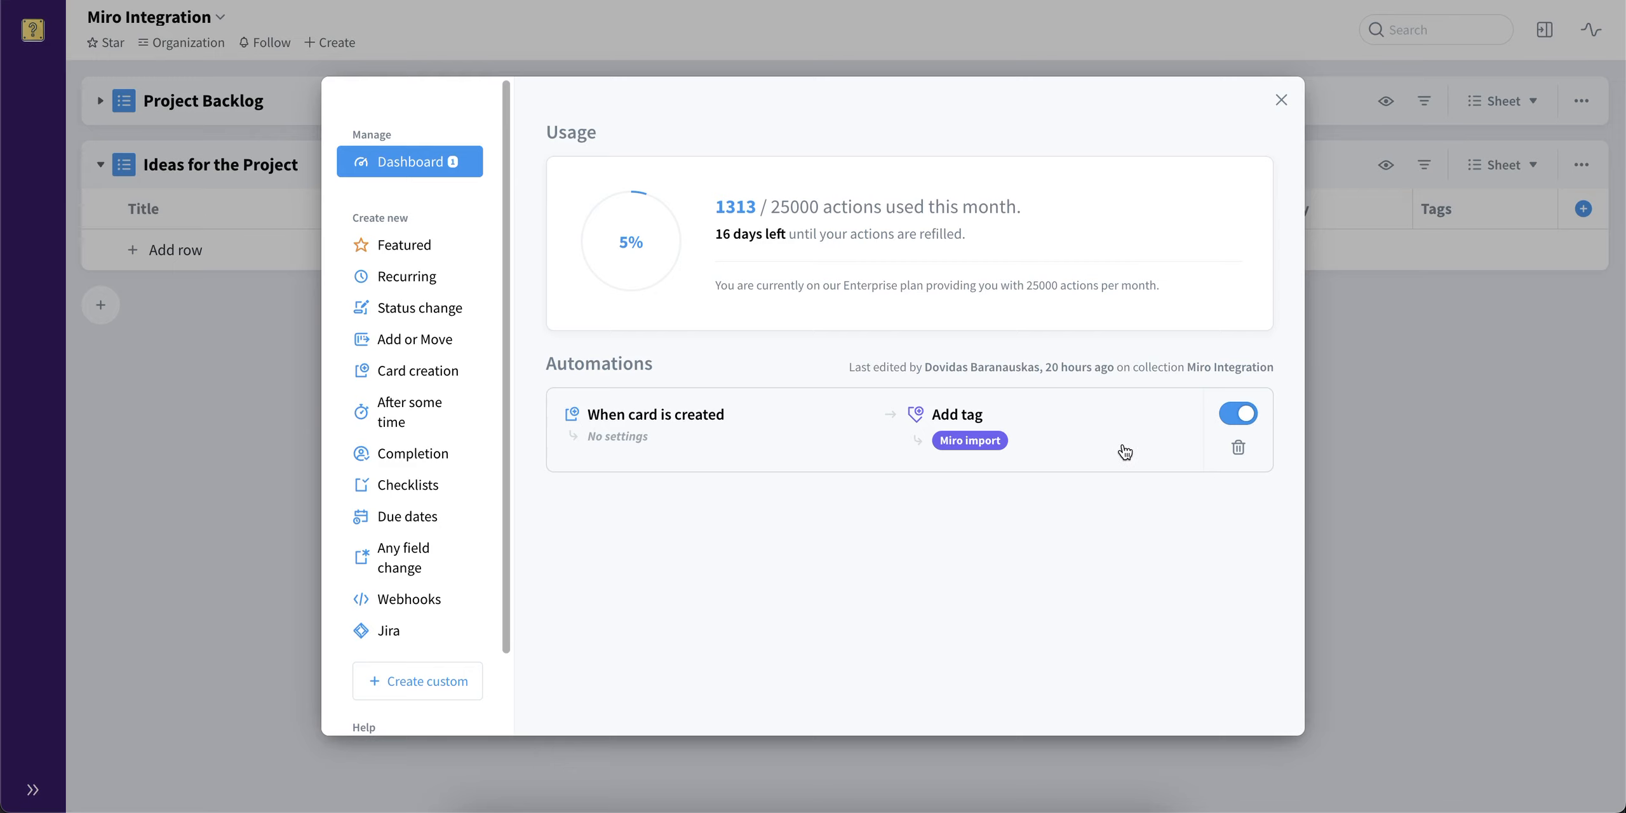
{"action": "left_click", "coordinate": [1281, 100]}
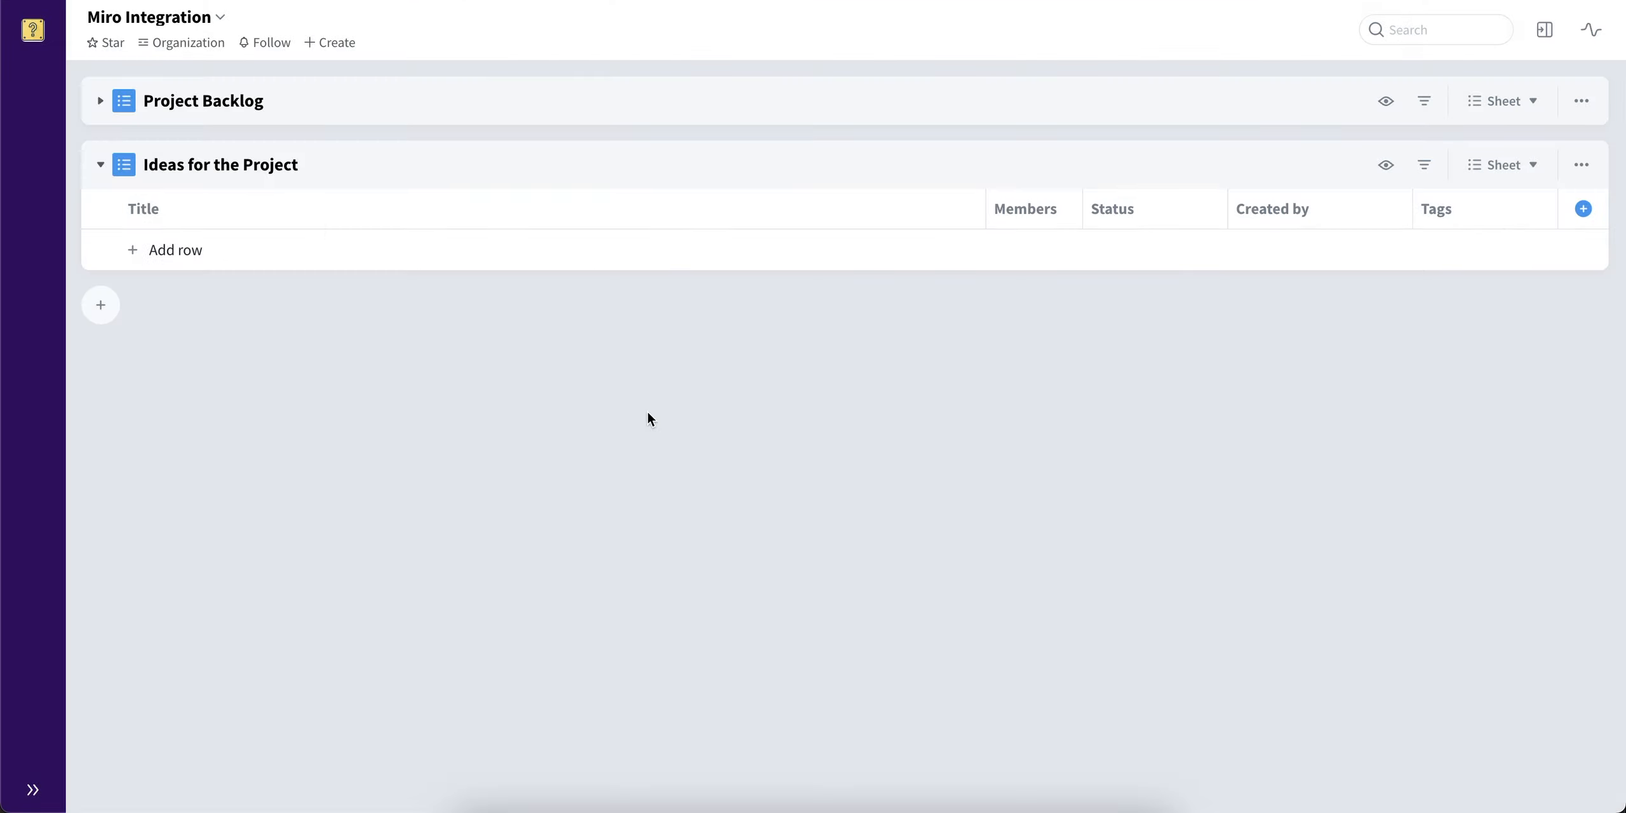
{"action": "mouse_move", "coordinate": [652, 421]}
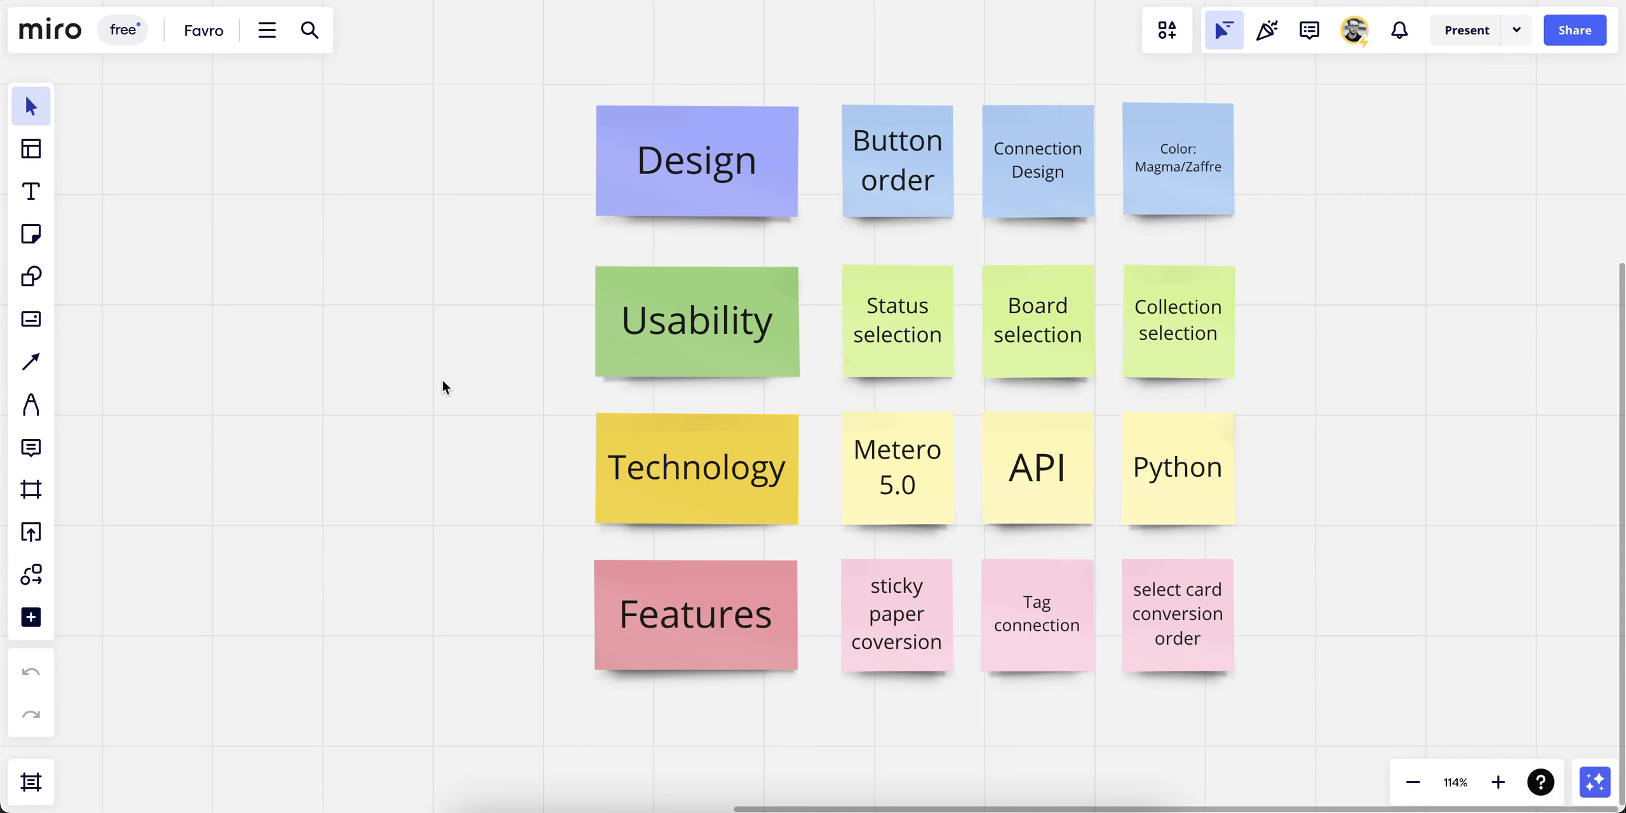
{"action": "mouse_move", "coordinate": [31, 618]}
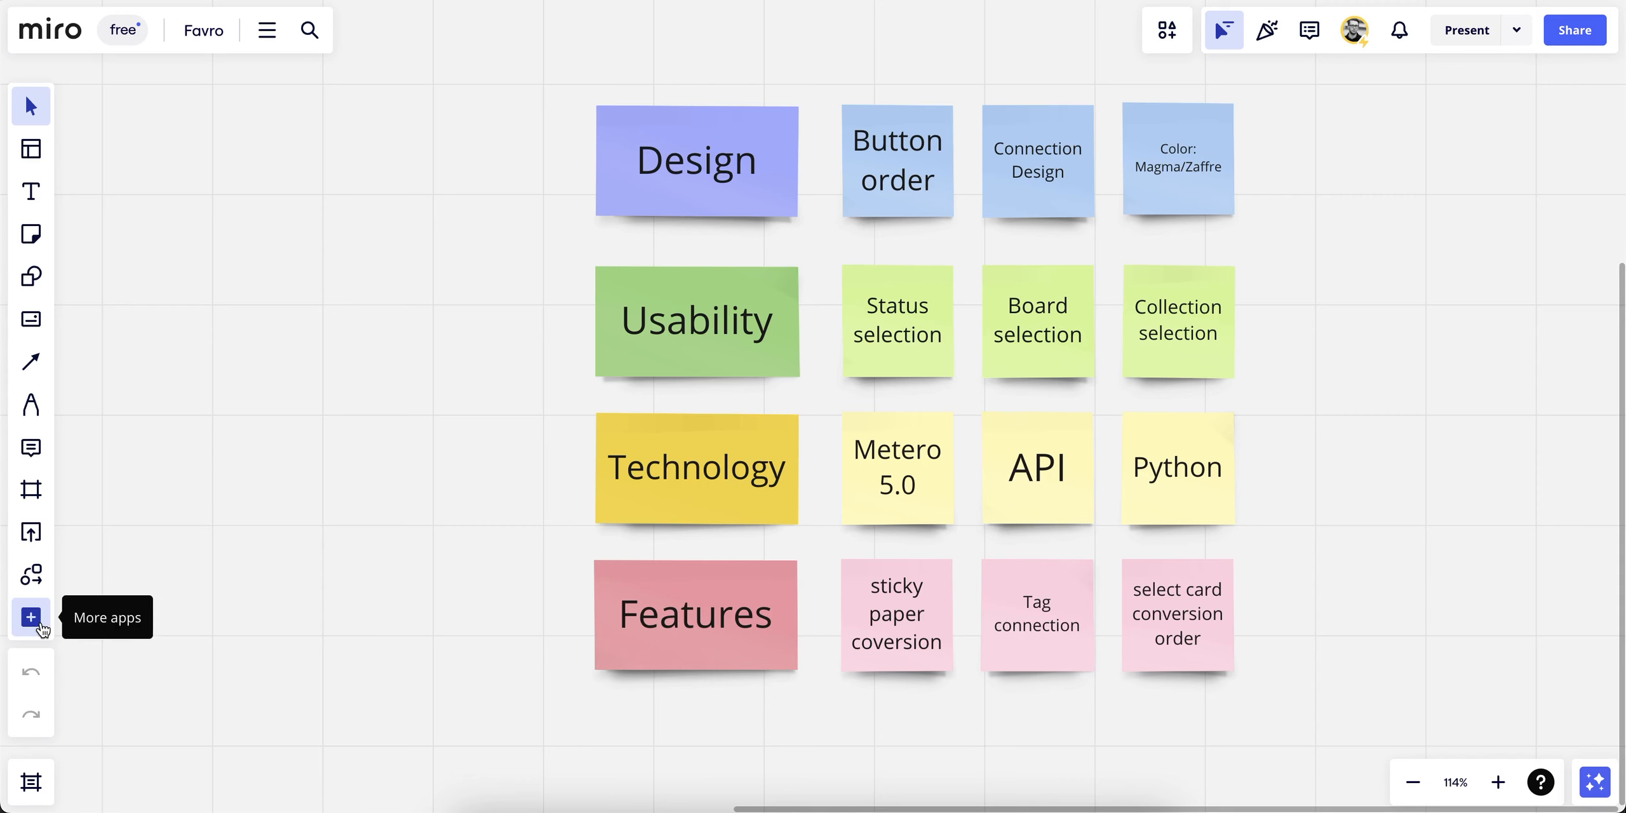
Add the Favro app to the Miro board, allow its permissions, and open its panel.
{"action": "left_click", "coordinate": [30, 618]}
{"action": "type", "text": "Favro"}
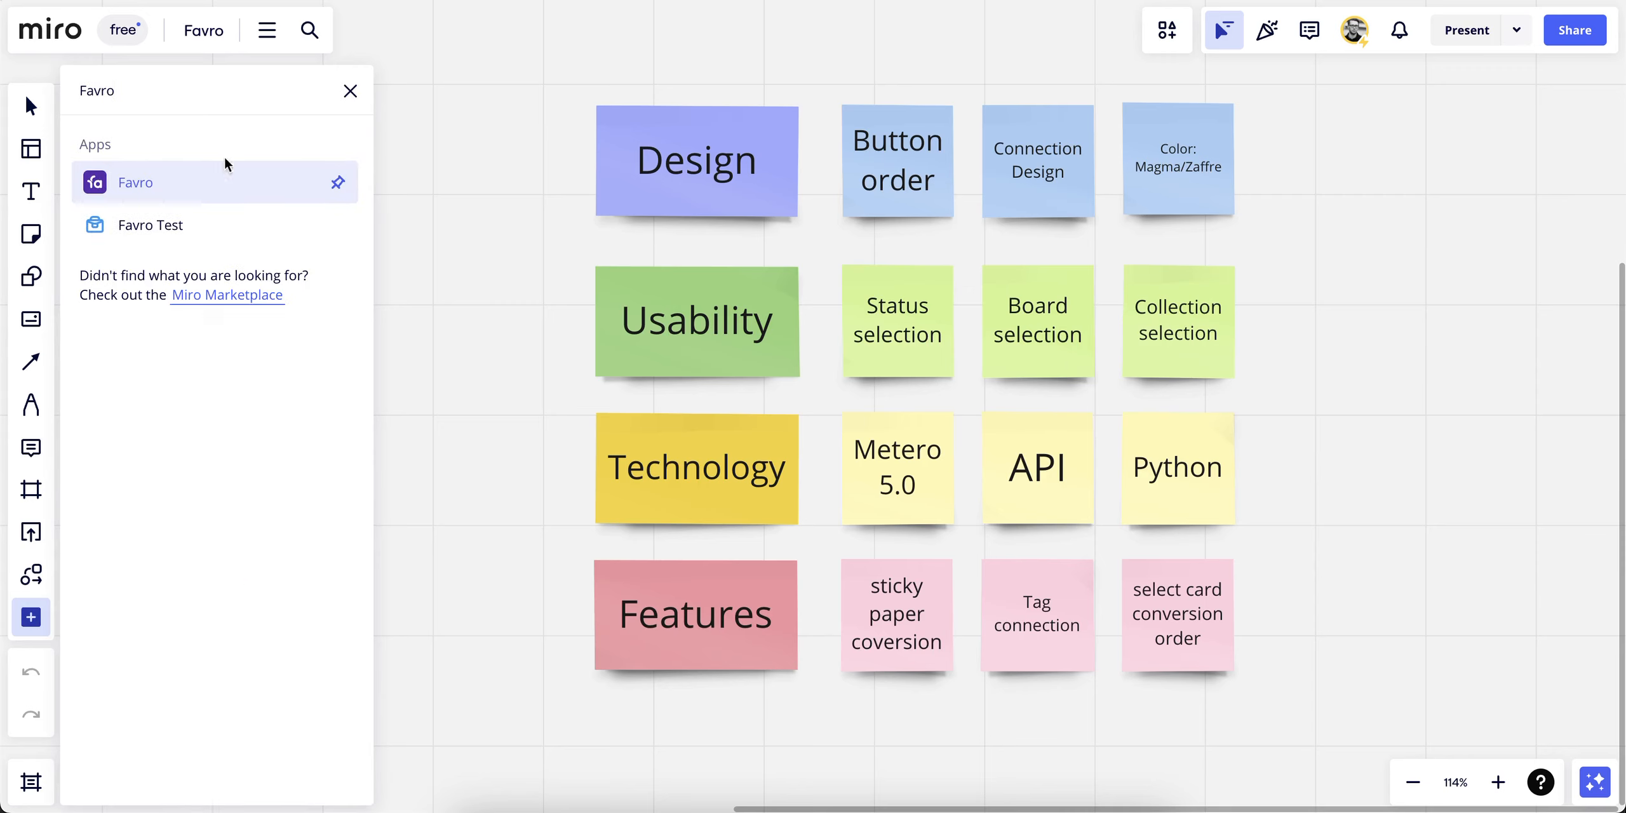
{"action": "left_click", "coordinate": [135, 182]}
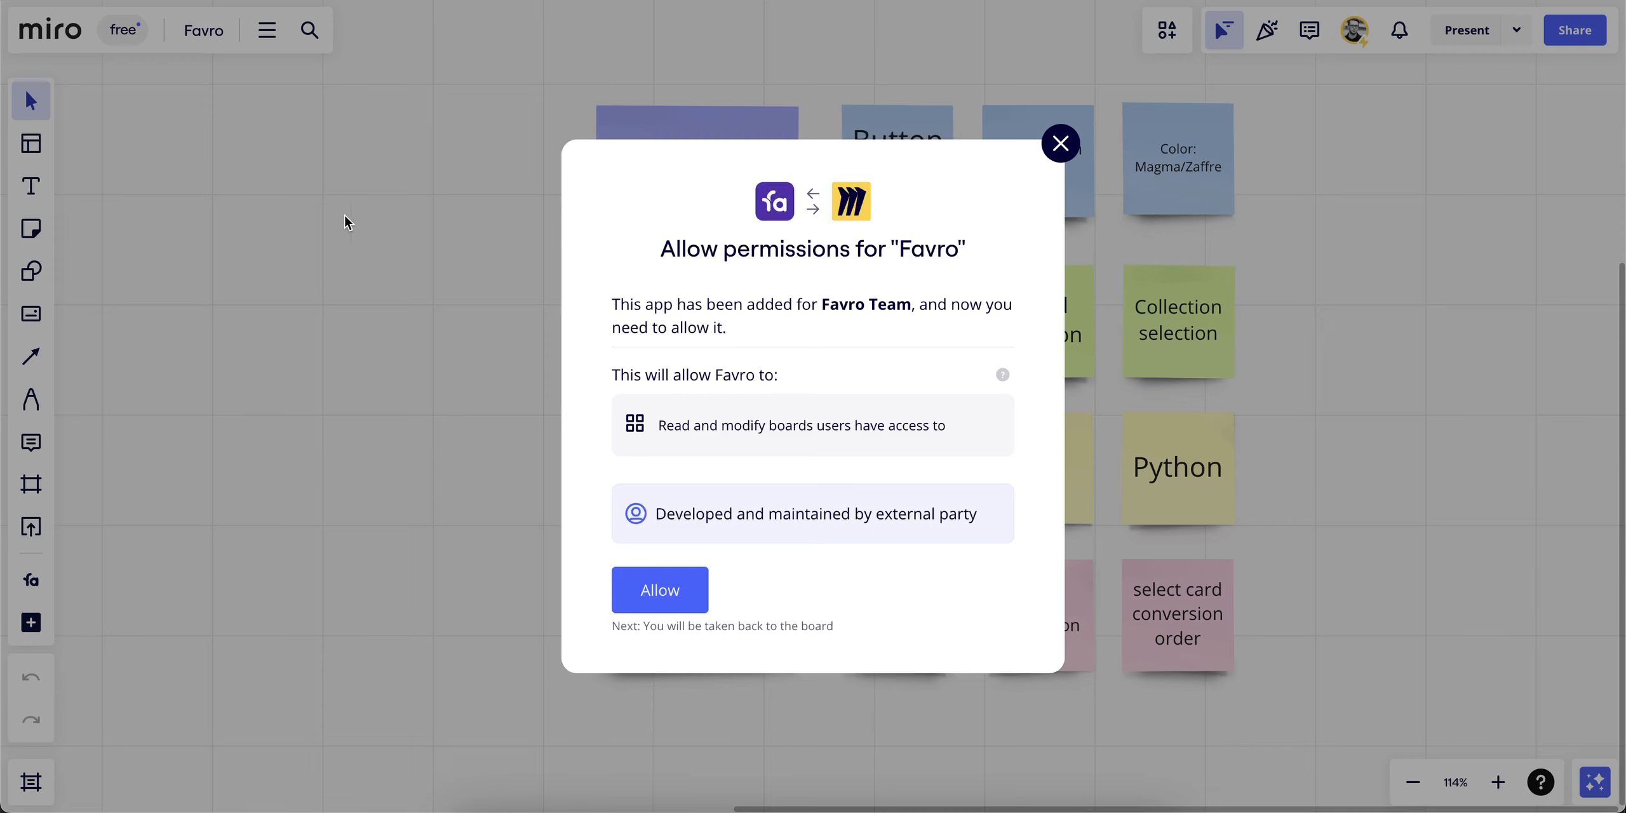
{"action": "mouse_move", "coordinate": [439, 364]}
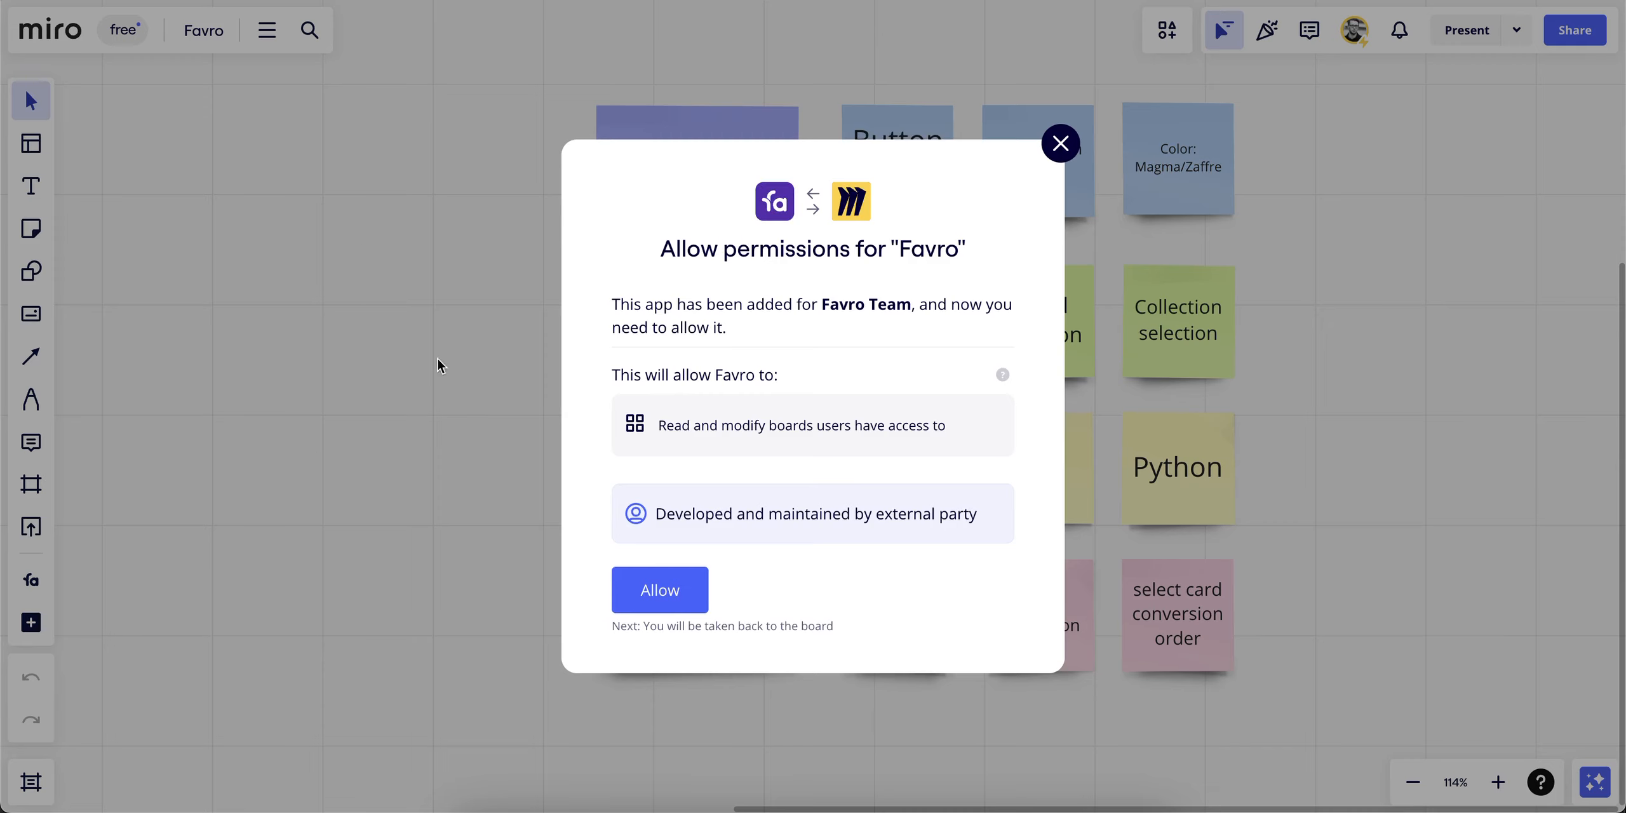
{"action": "left_click", "coordinate": [660, 589]}
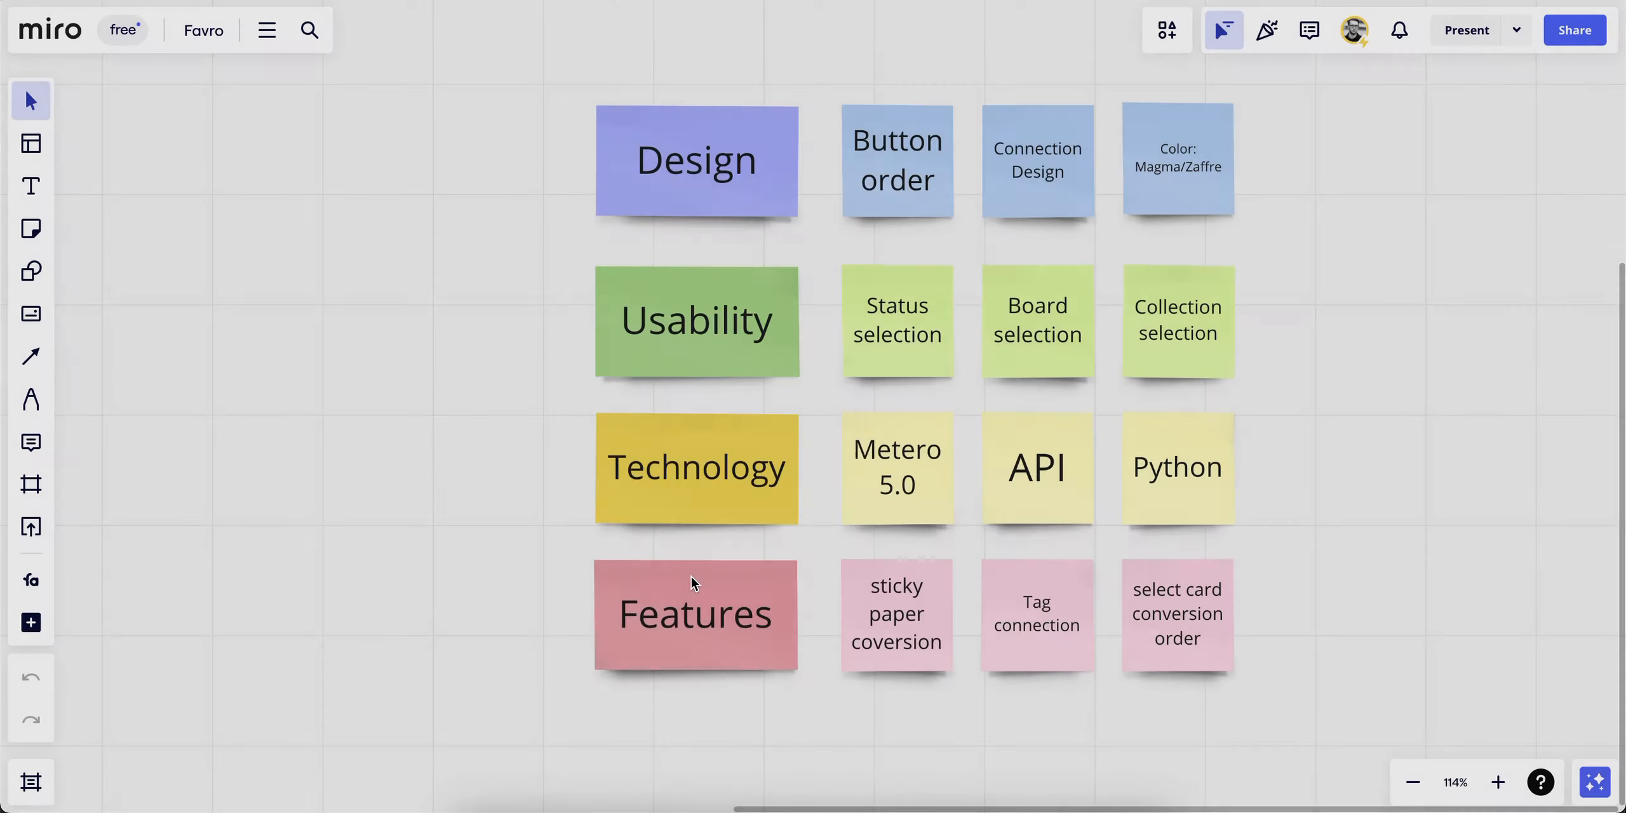
{"action": "mouse_move", "coordinate": [481, 271]}
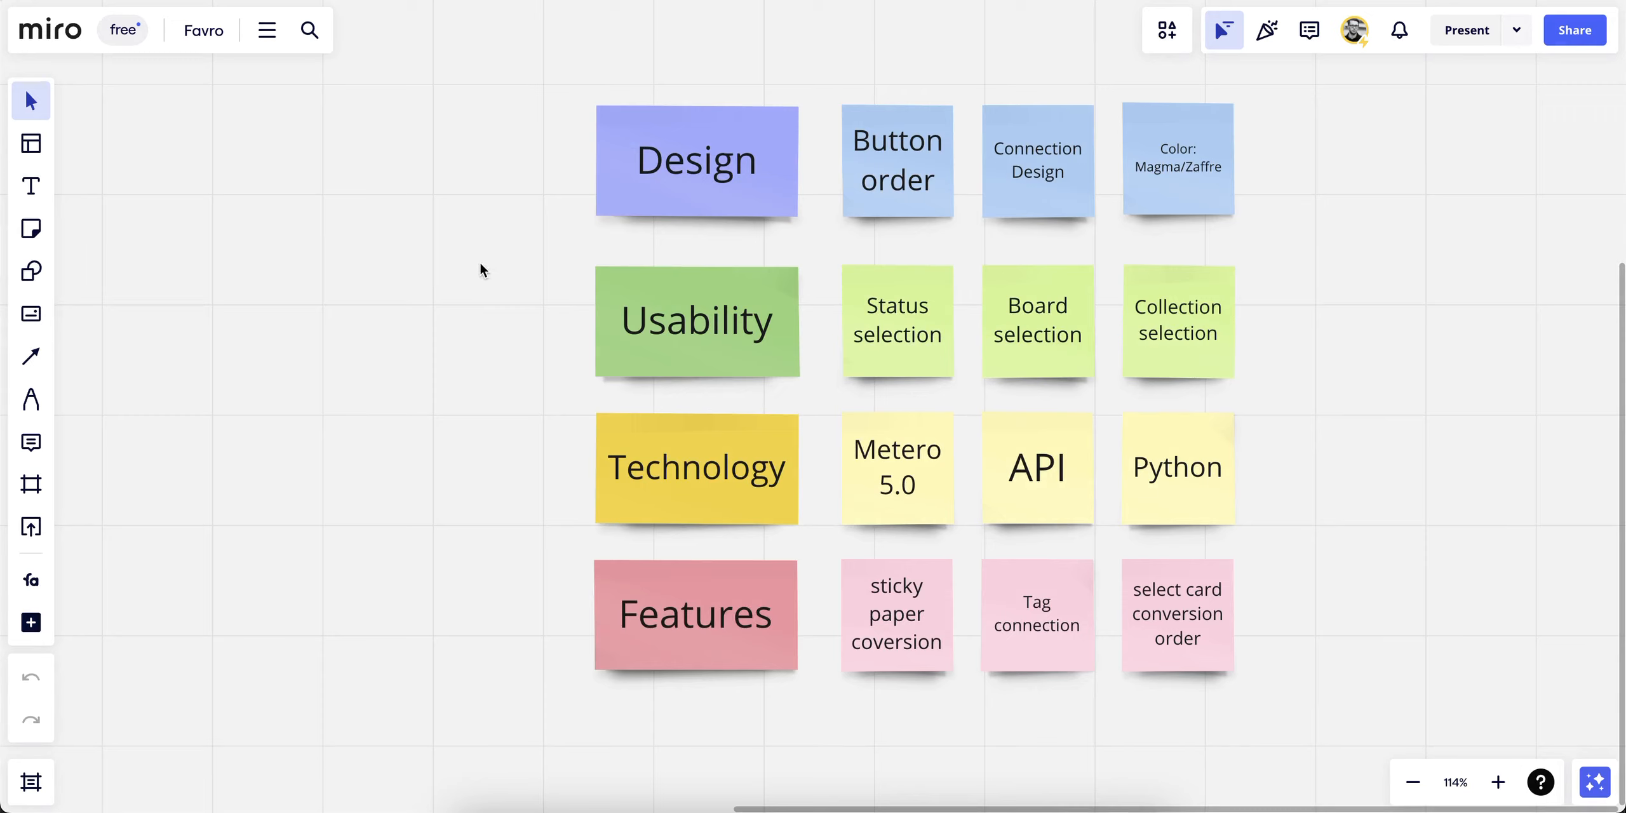
{"action": "left_click", "coordinate": [30, 581]}
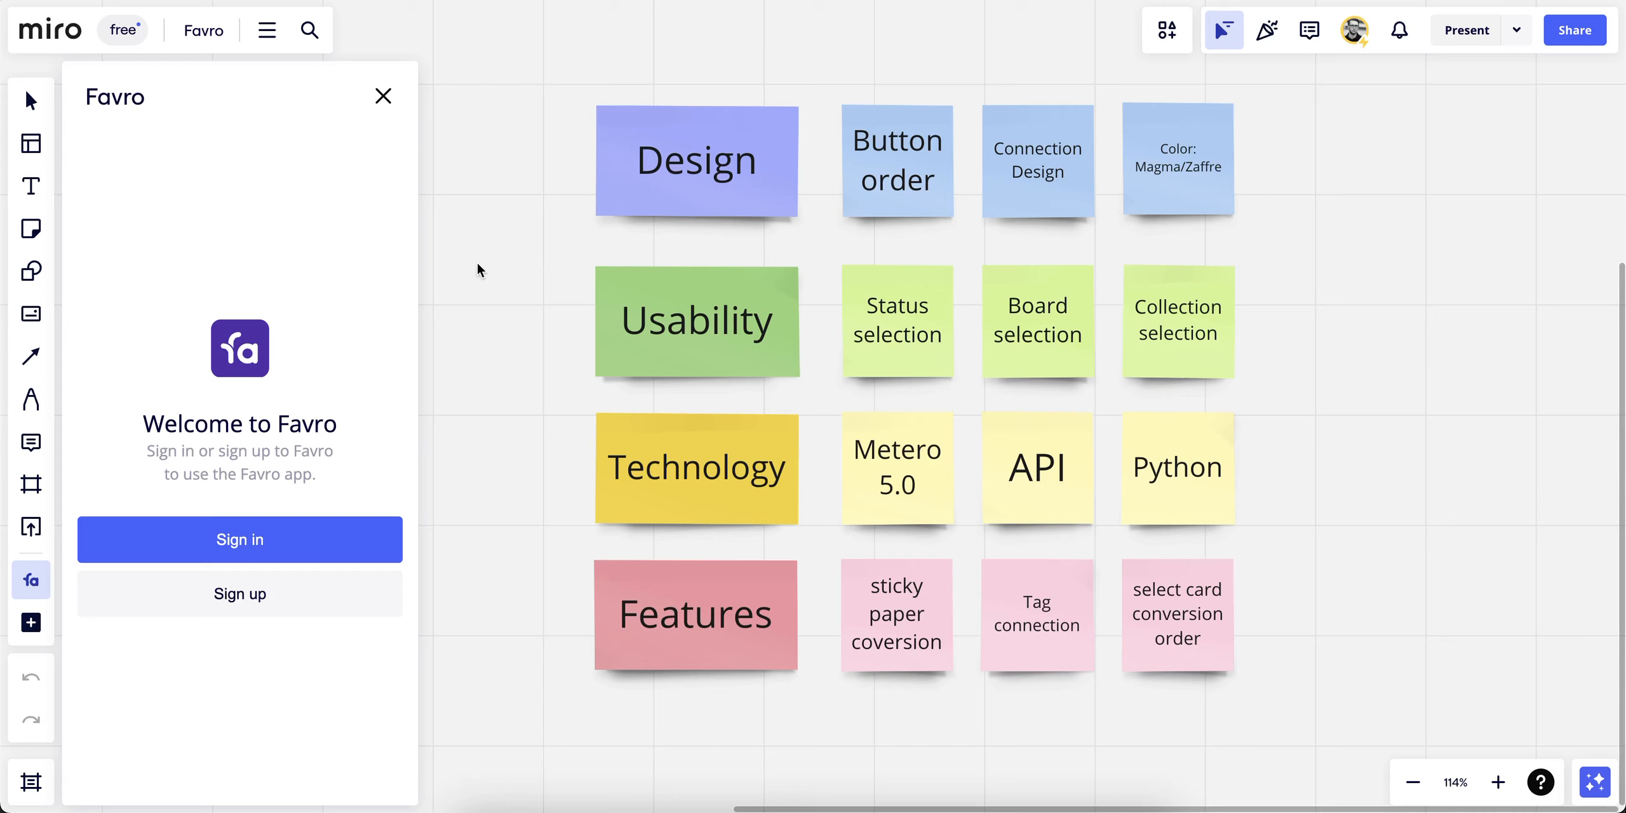
Turn on 'Allow Miro to access this board' in the Ideas for the Project Miro settings.
{"action": "left_click", "coordinate": [239, 539]}
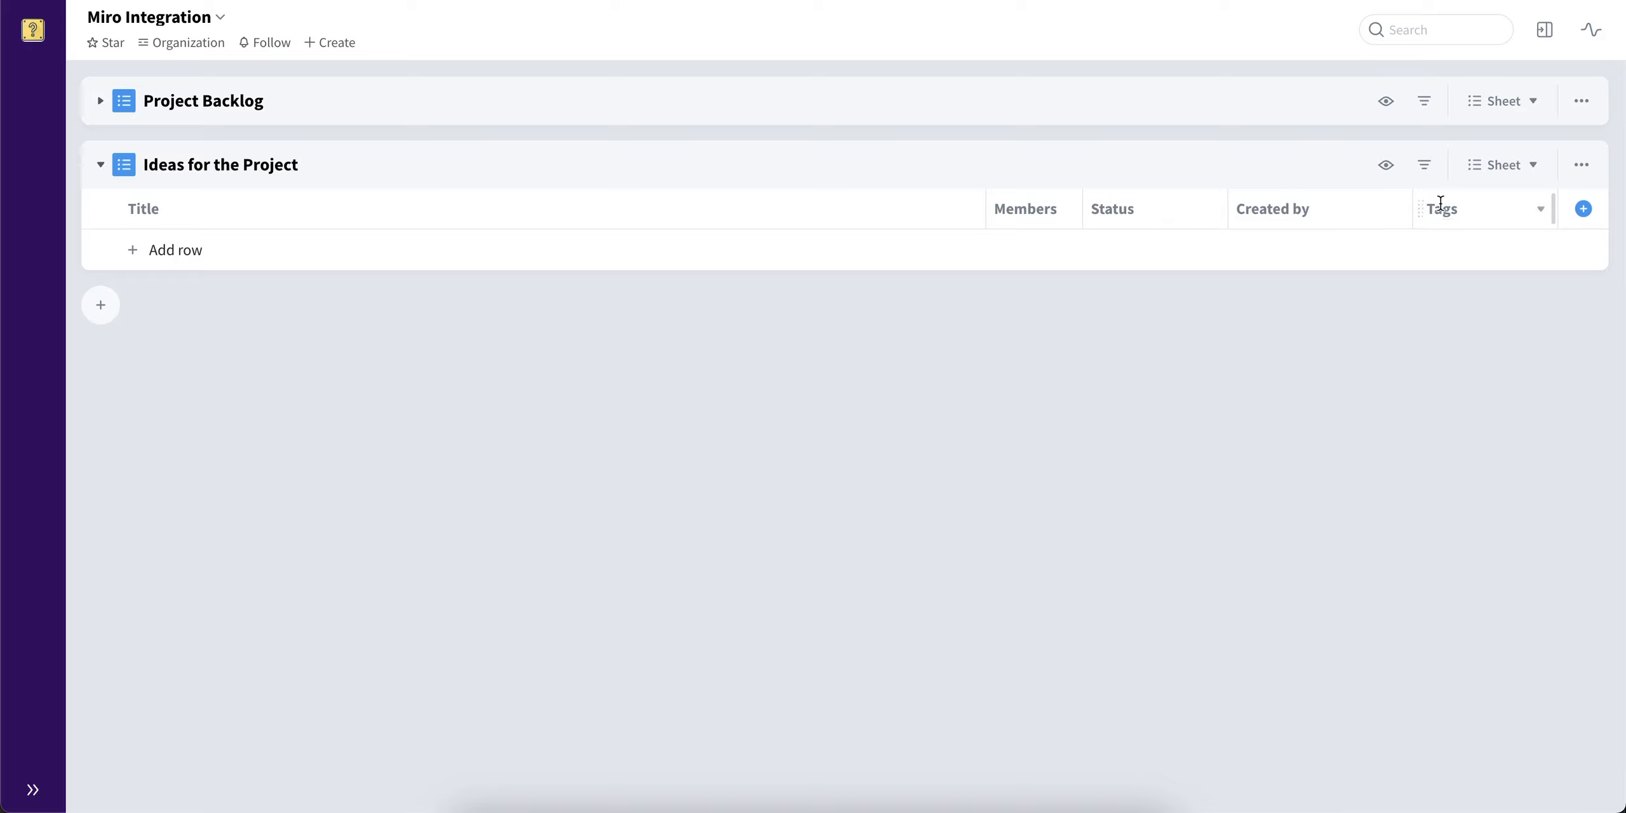
{"action": "left_click", "coordinate": [1580, 165]}
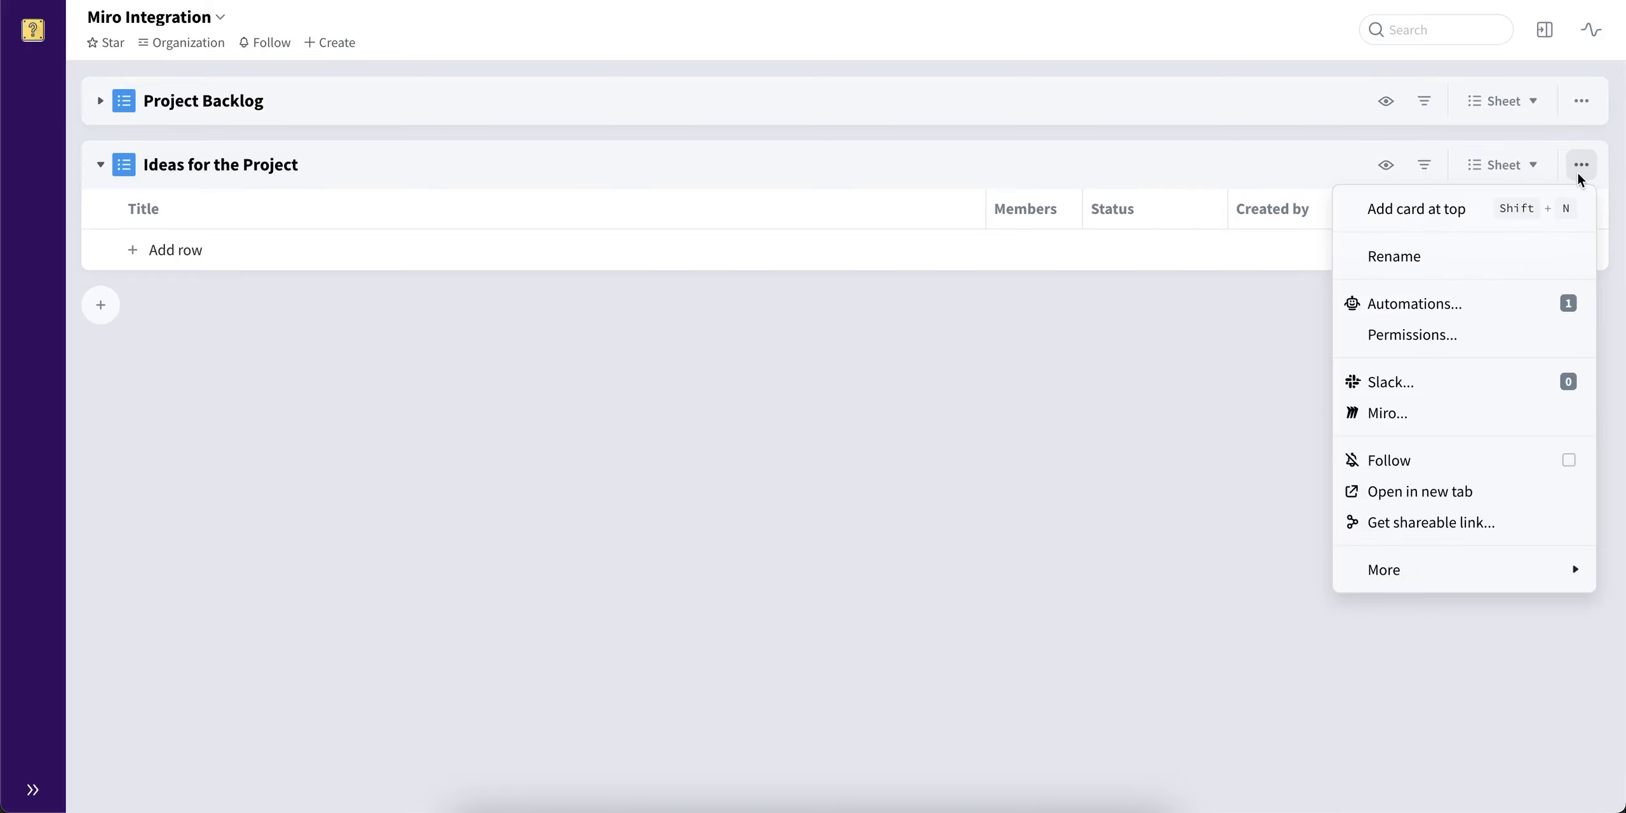
{"action": "left_click", "coordinate": [1387, 414]}
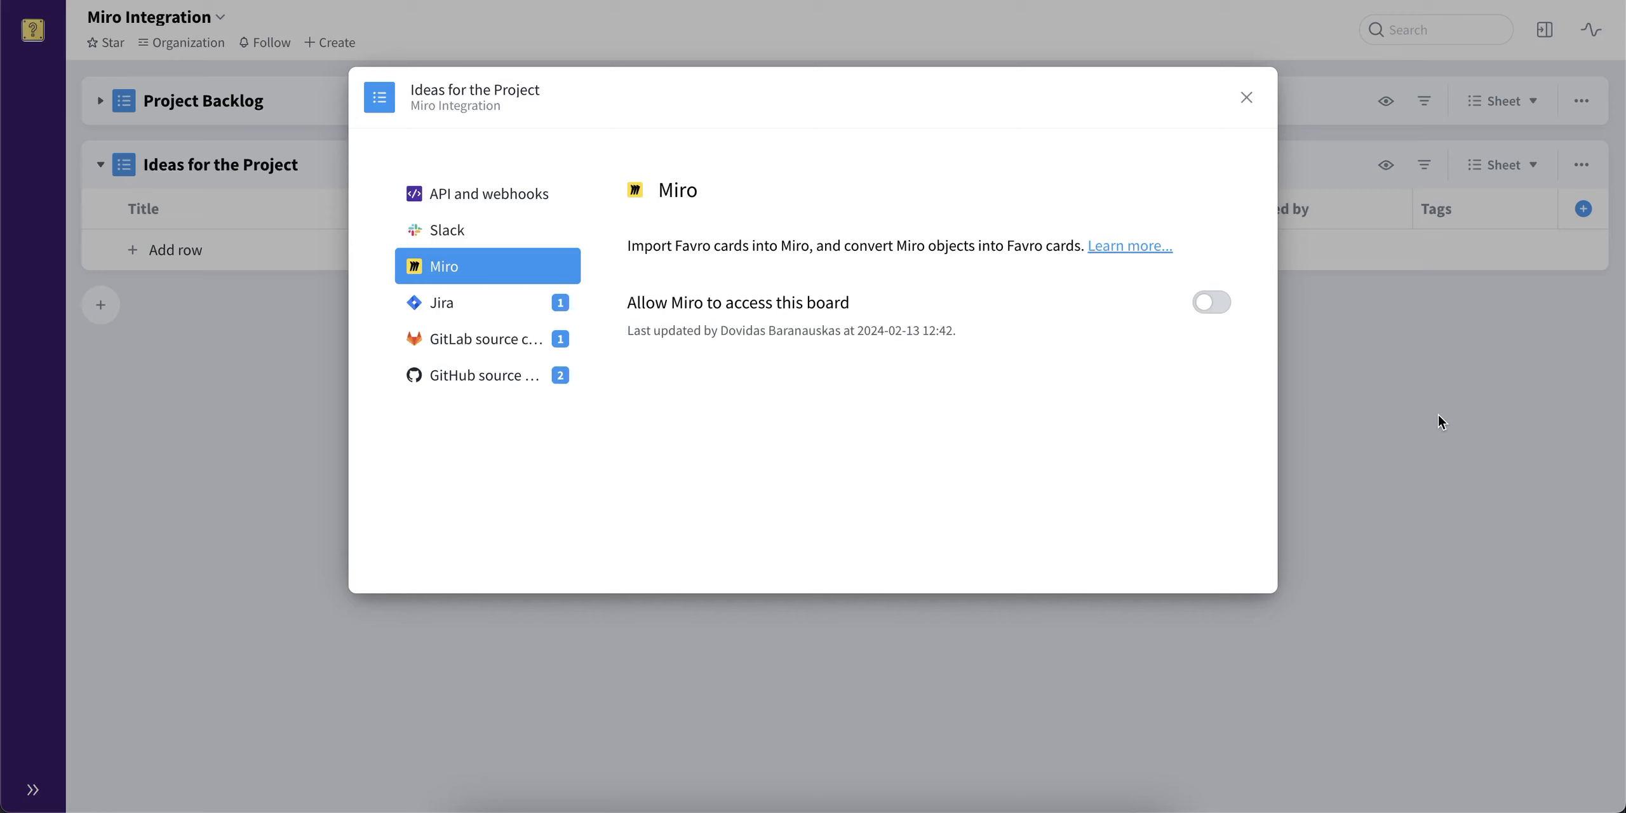
{"action": "mouse_move", "coordinate": [1192, 333]}
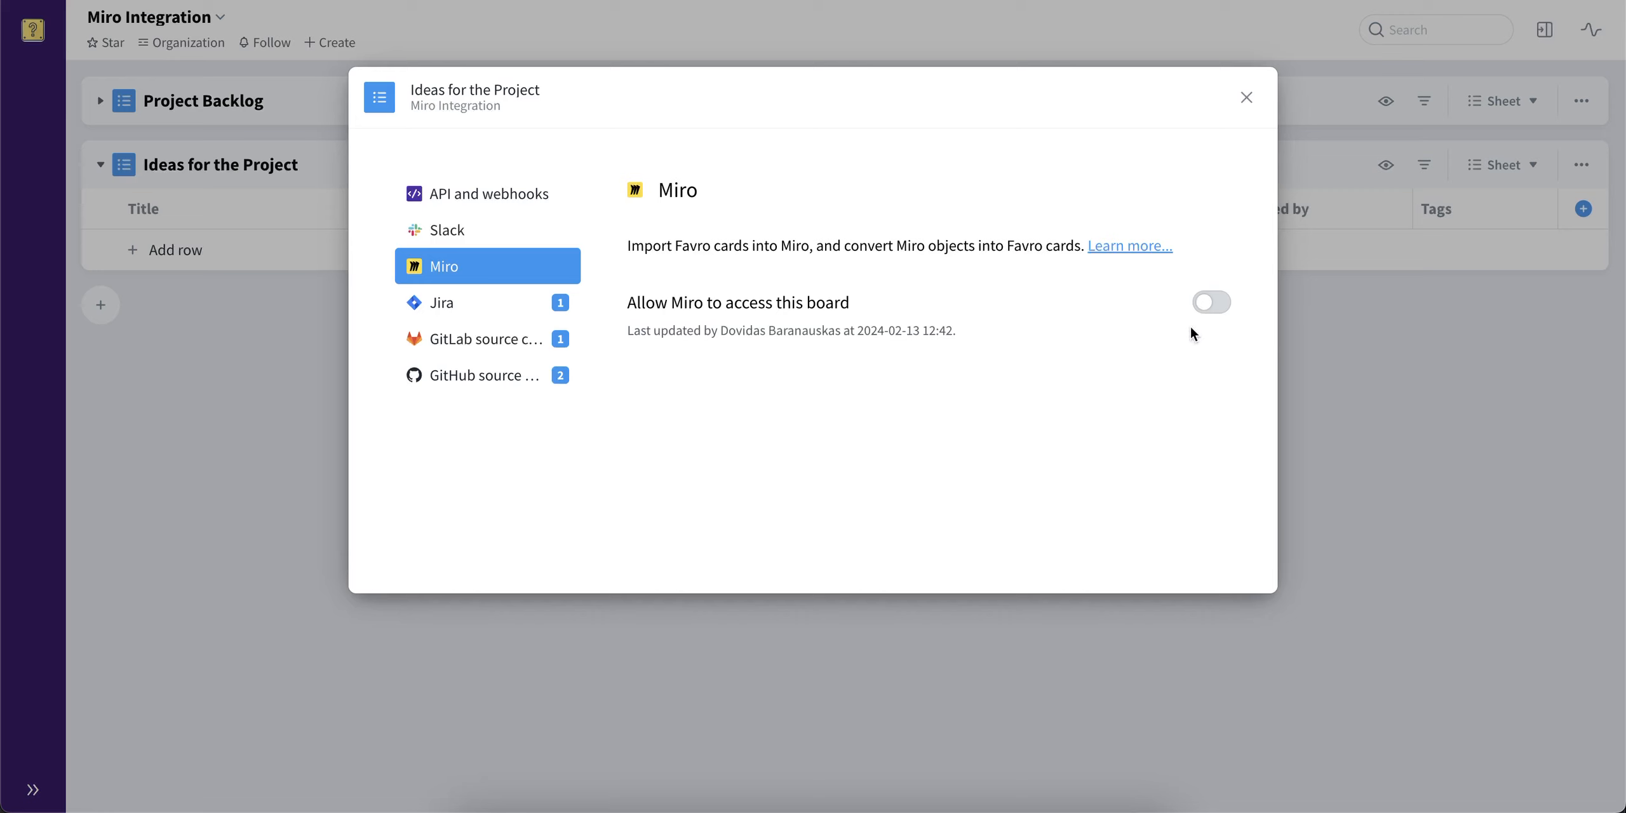
{"action": "left_click", "coordinate": [1211, 302]}
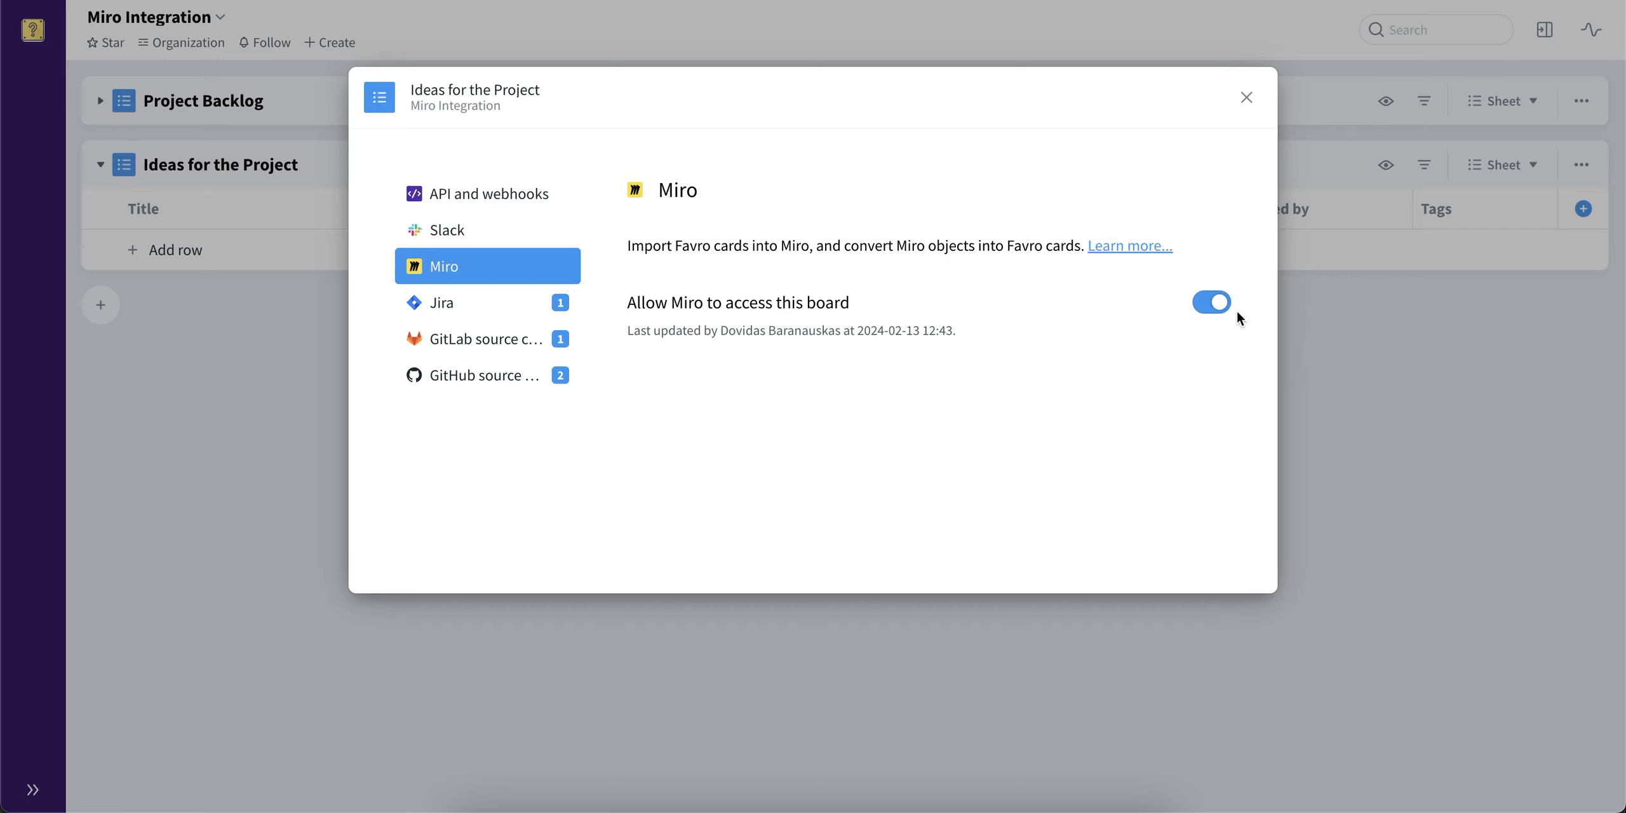
{"action": "mouse_move", "coordinate": [1290, 325]}
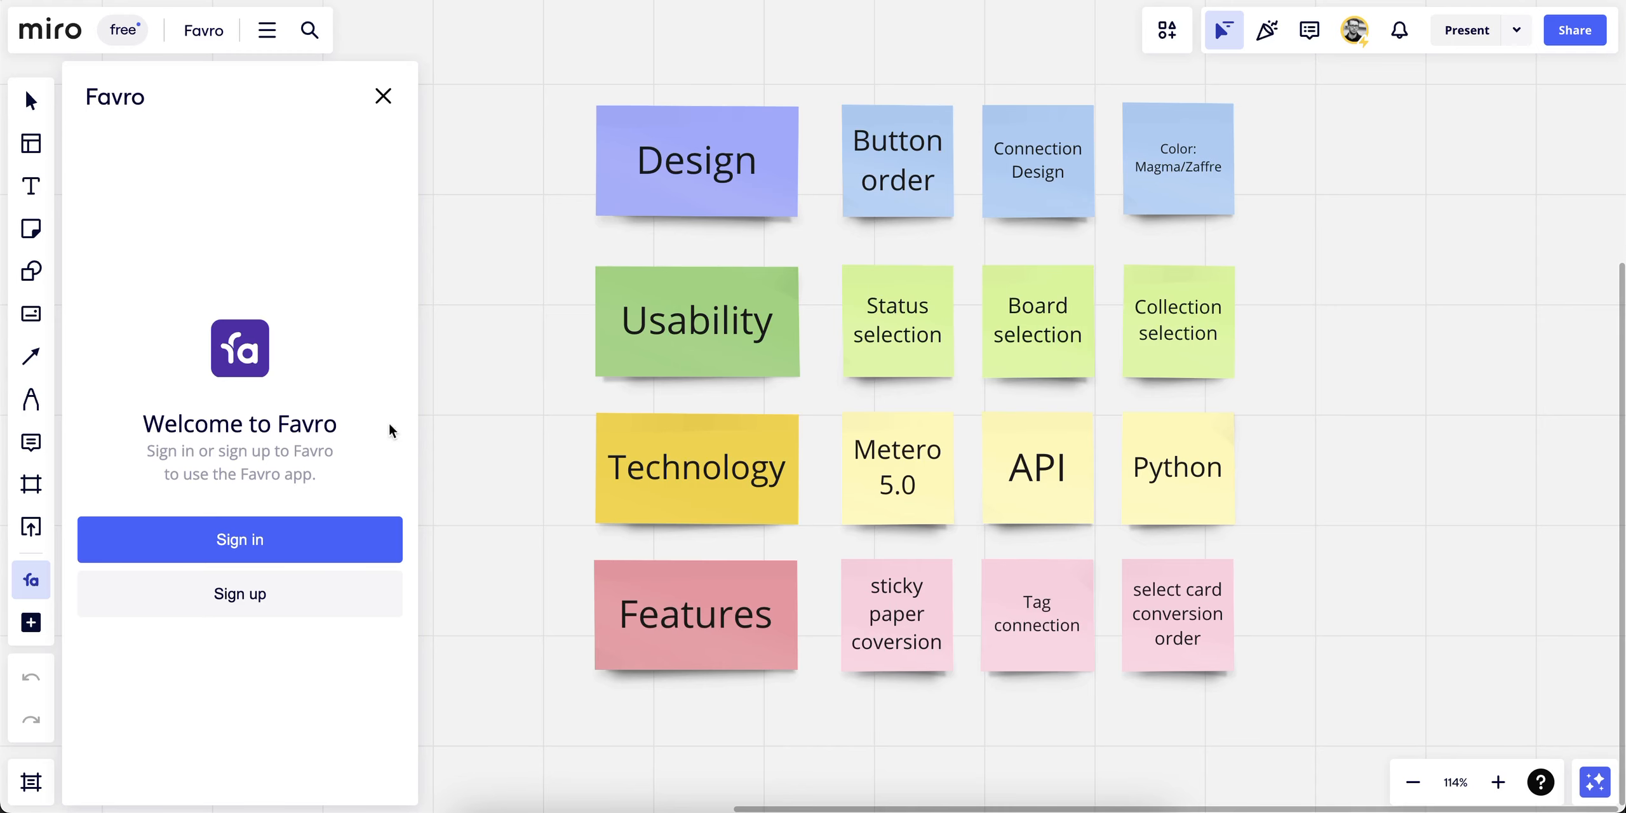
Sign in to Favro from Miro, authorize access, and reach the Convert from Miro tab.
{"action": "left_click", "coordinate": [239, 540]}
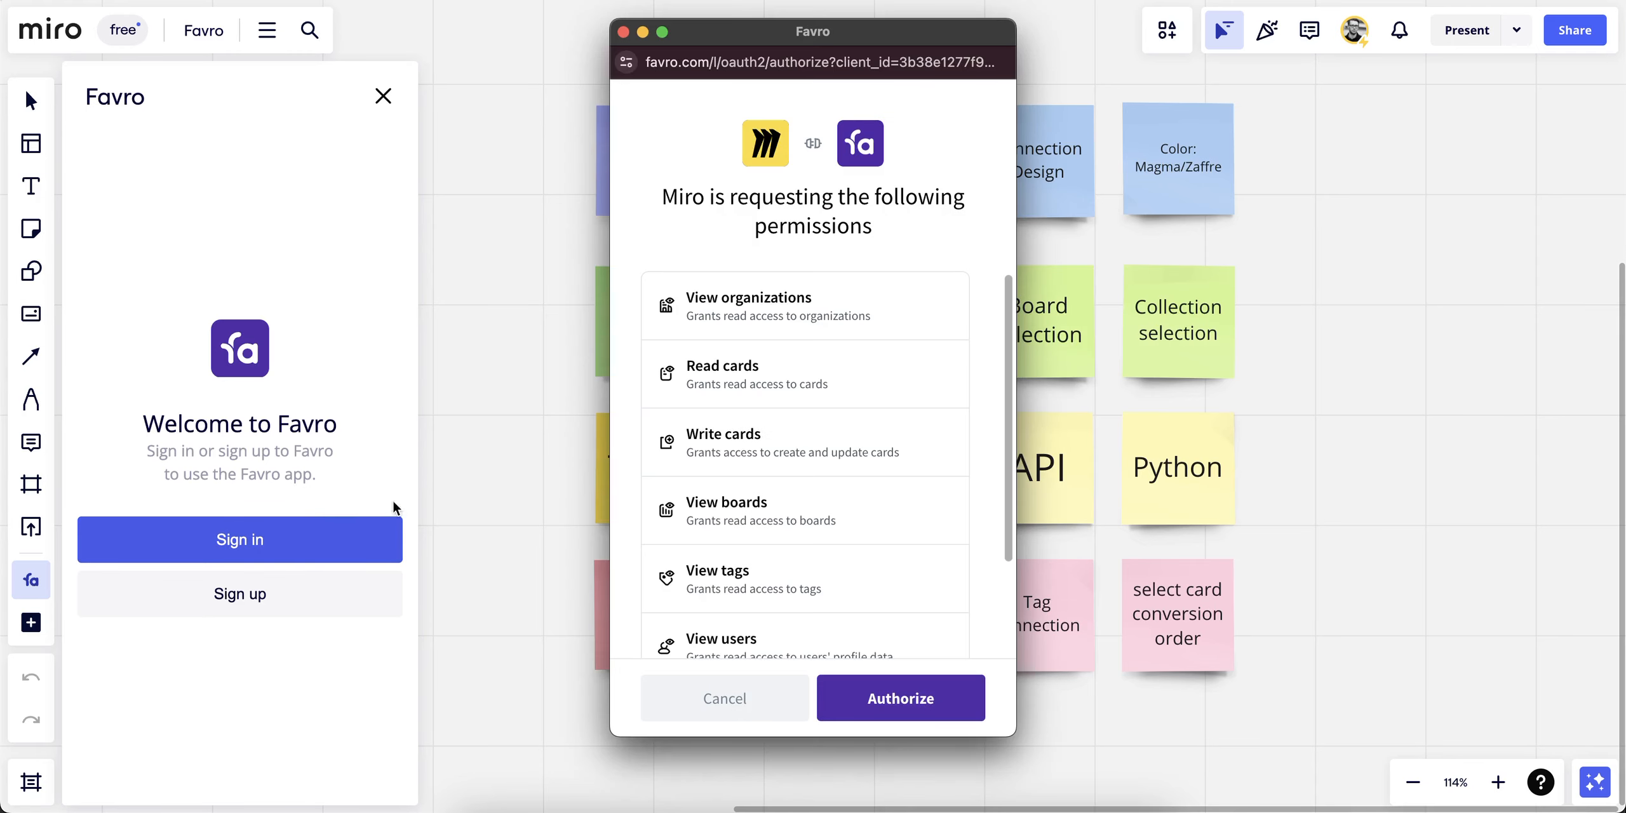
{"action": "mouse_move", "coordinate": [992, 414]}
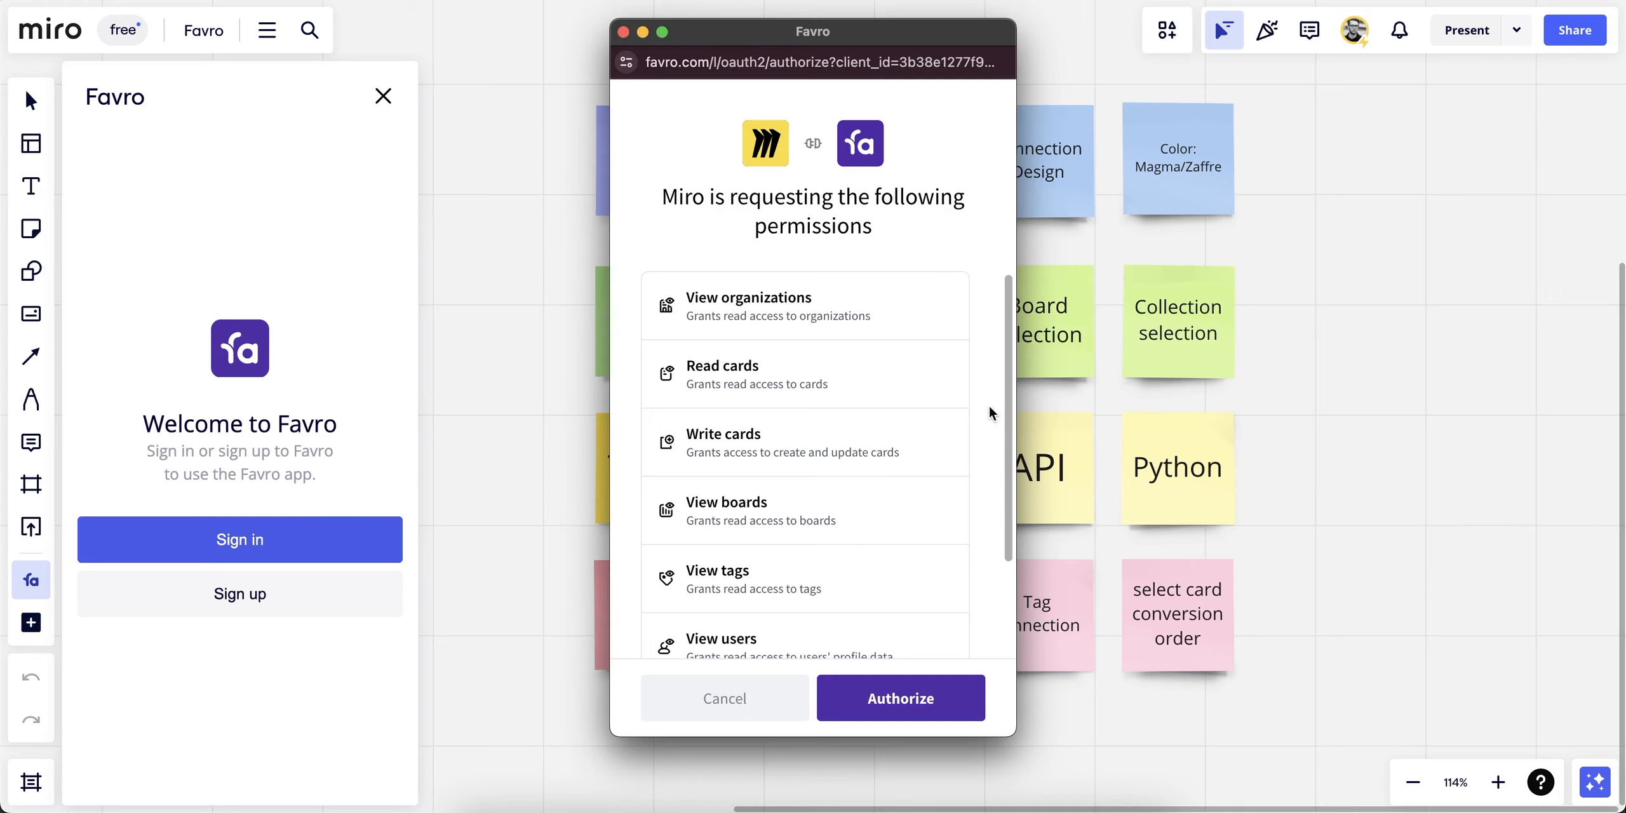
{"action": "mouse_move", "coordinate": [954, 693]}
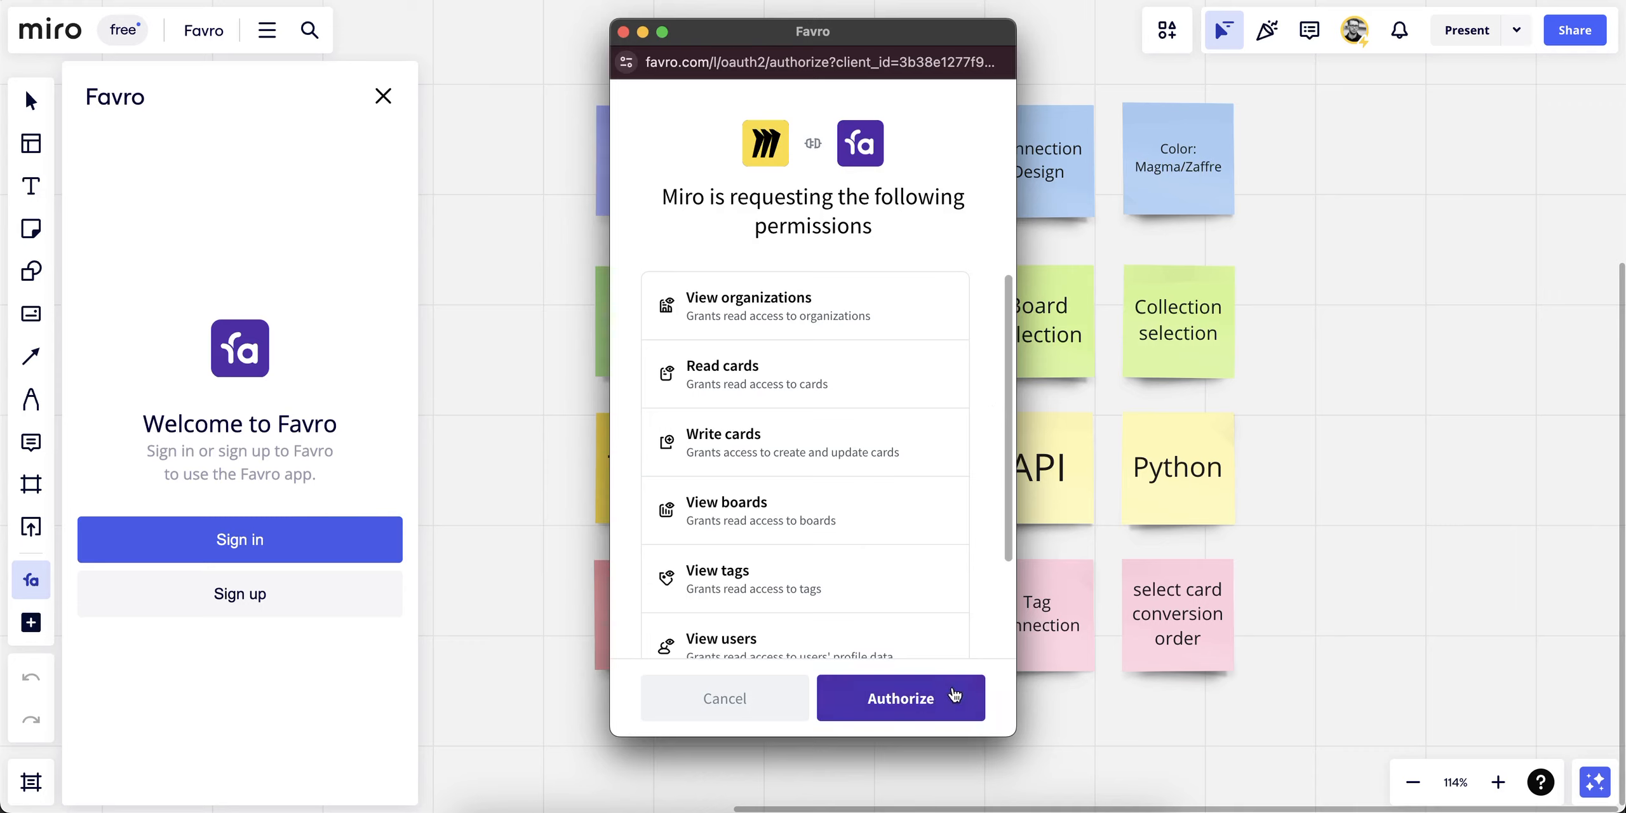
{"action": "left_click", "coordinate": [901, 698]}
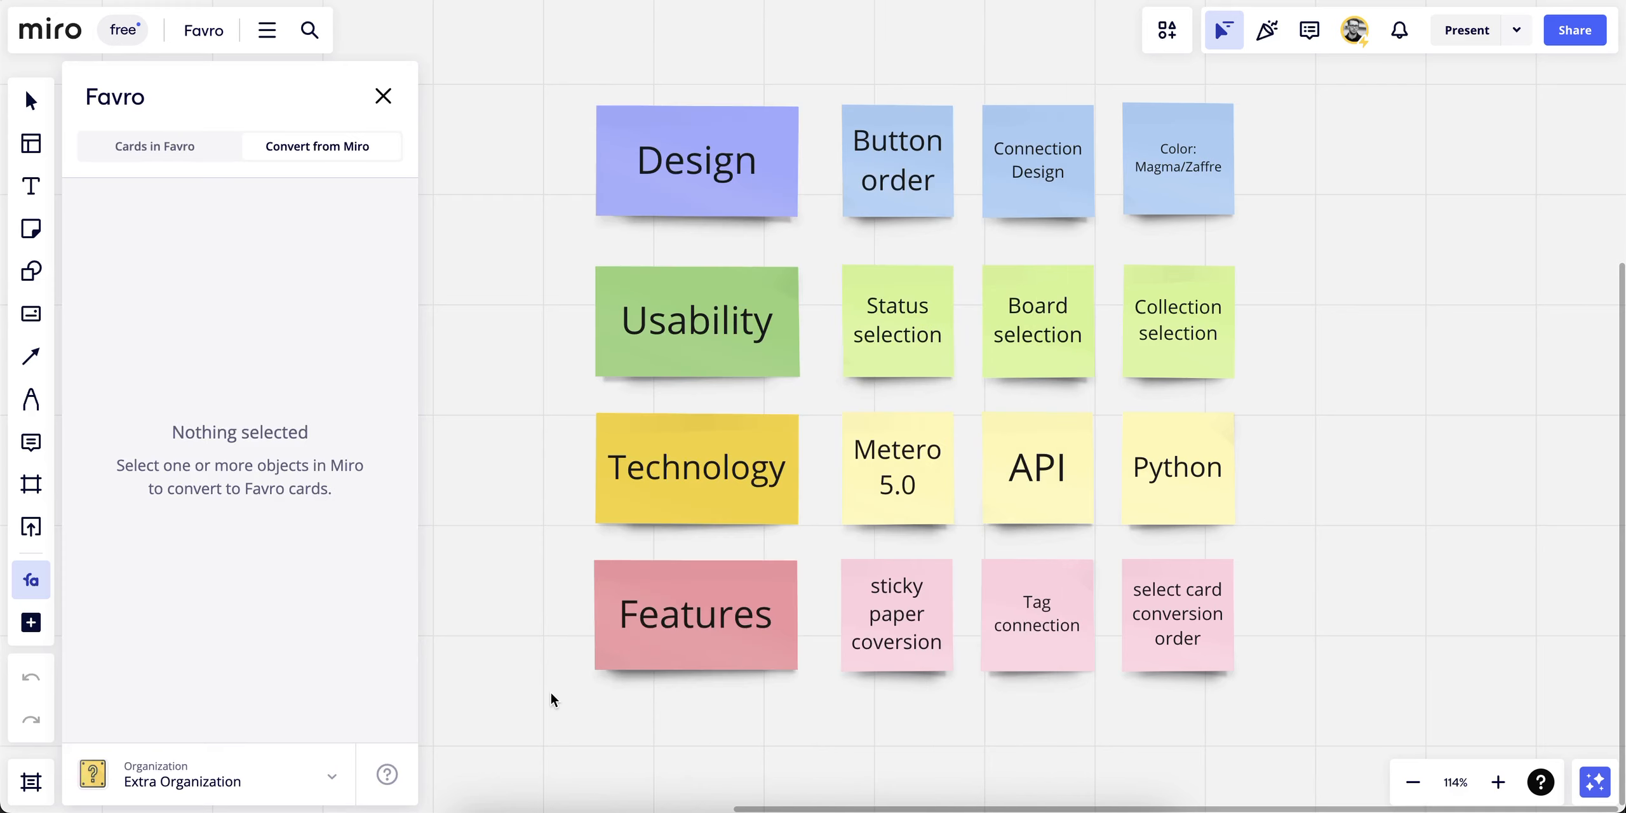
{"action": "scroll", "scroll_direction": "down", "scroll_amount": 3}
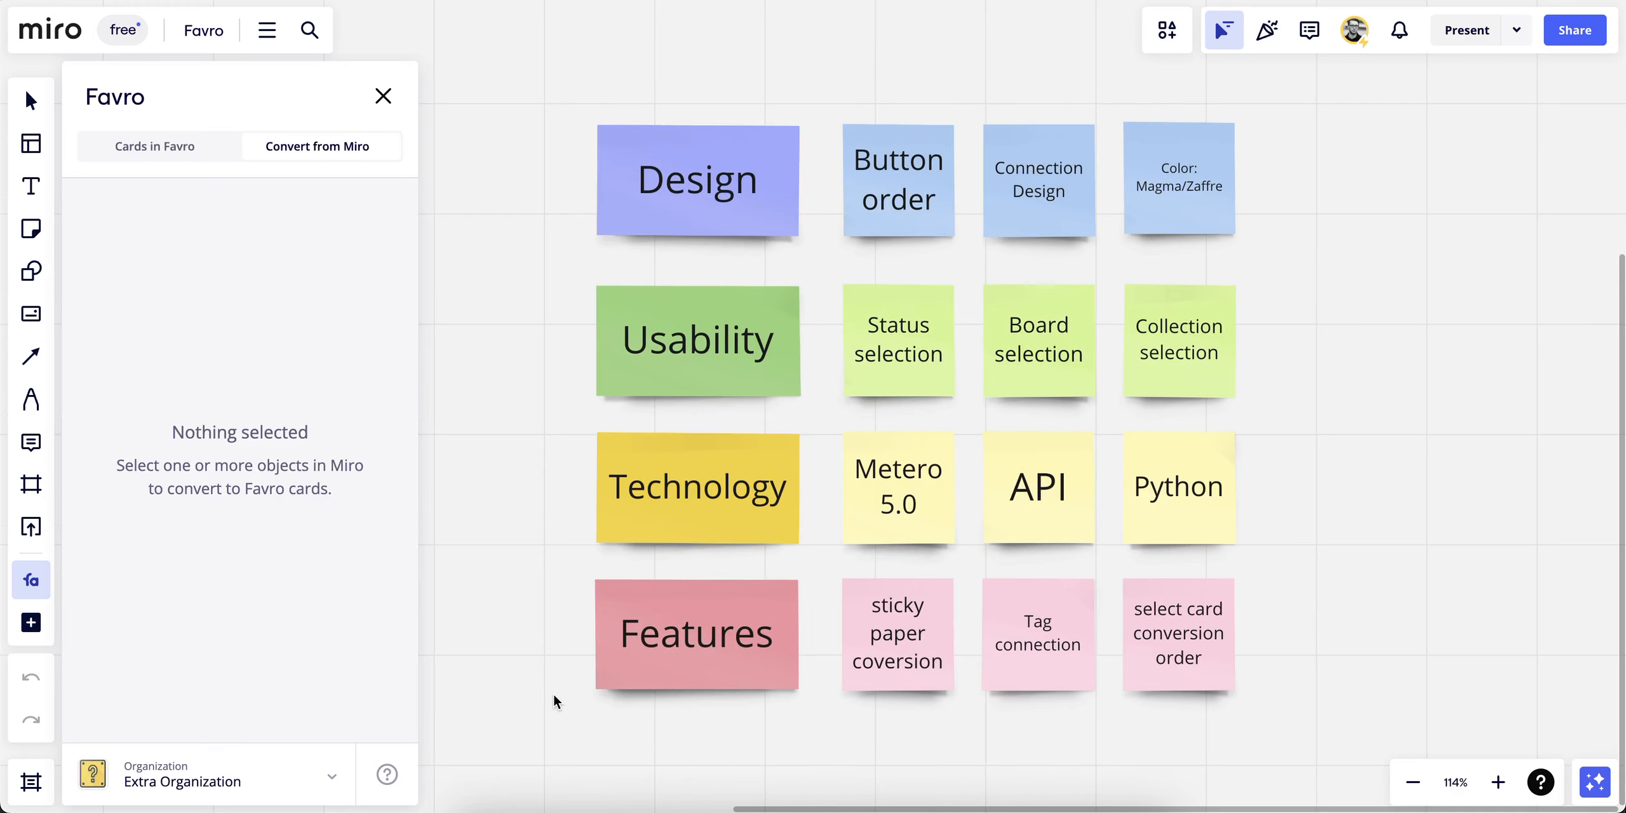
{"action": "mouse_move", "coordinate": [296, 211]}
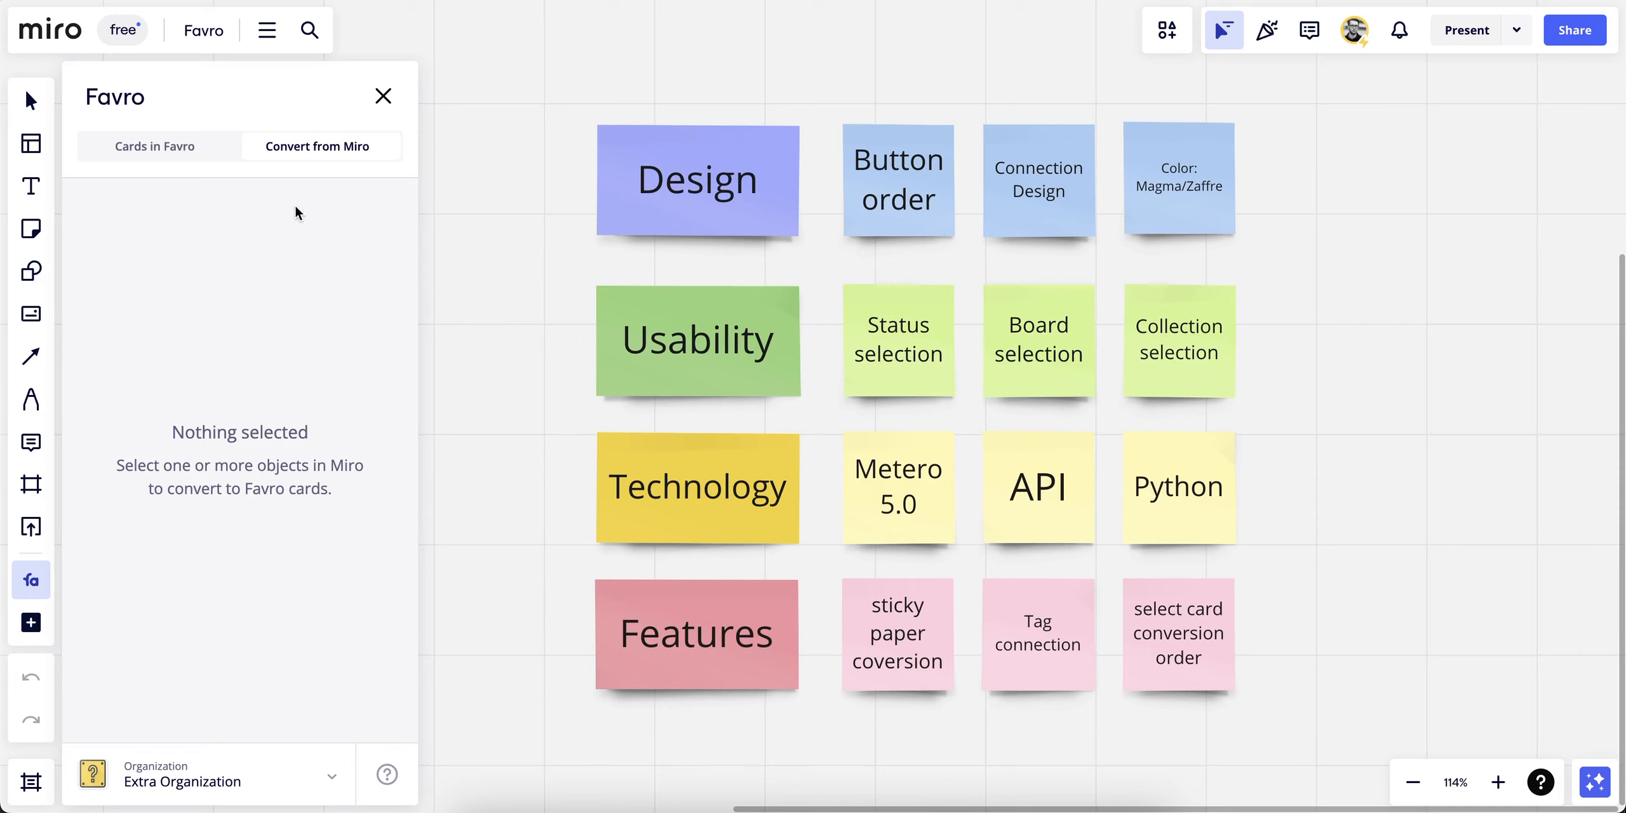
{"action": "mouse_move", "coordinate": [299, 166]}
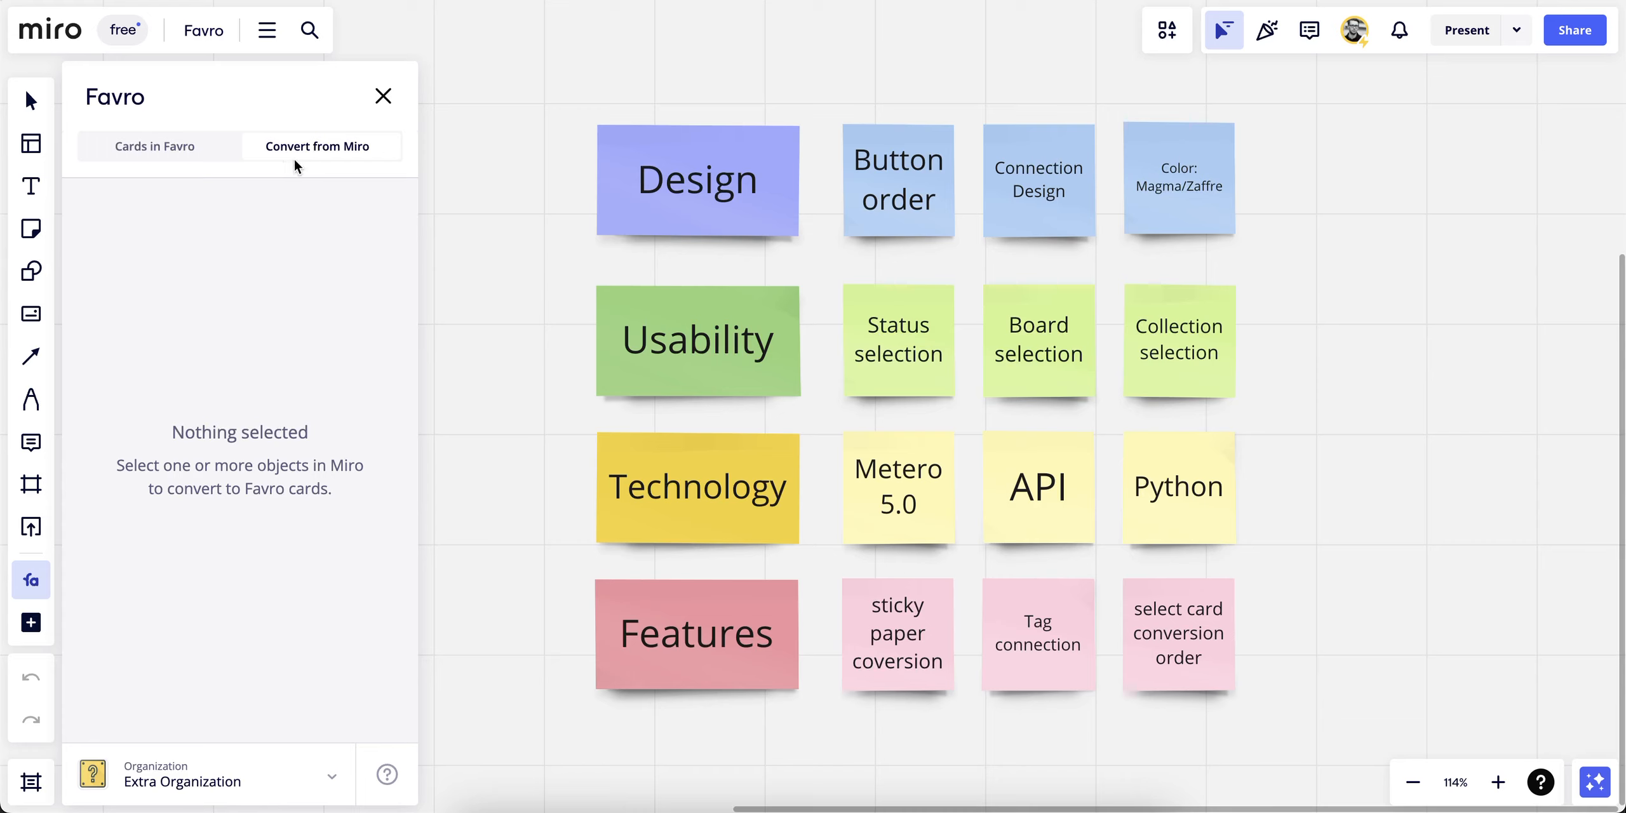
{"action": "mouse_move", "coordinate": [143, 169]}
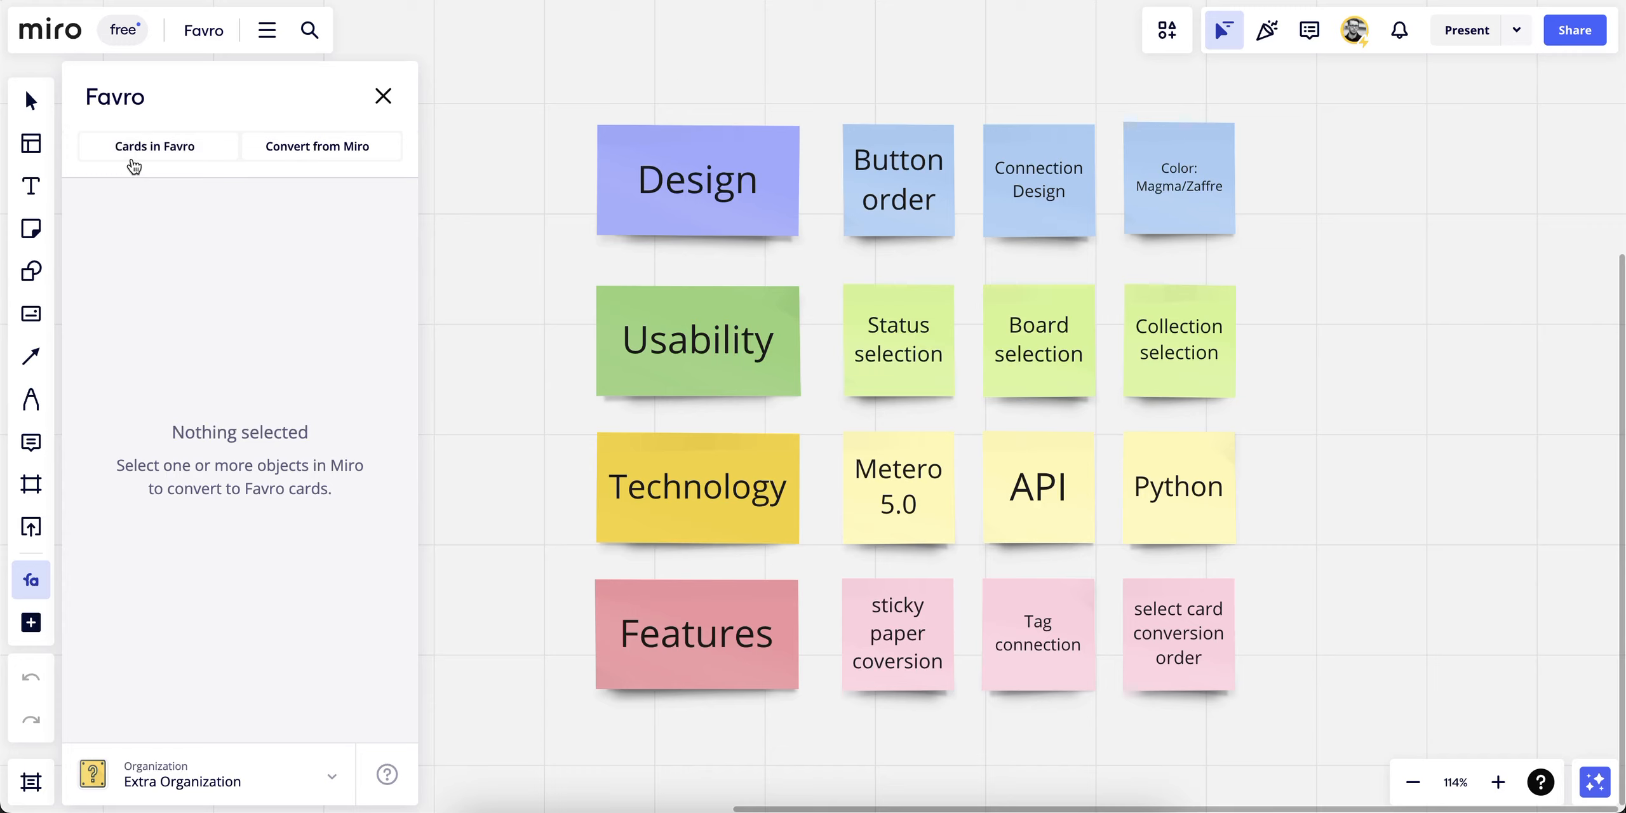
{"action": "left_click", "coordinate": [316, 147]}
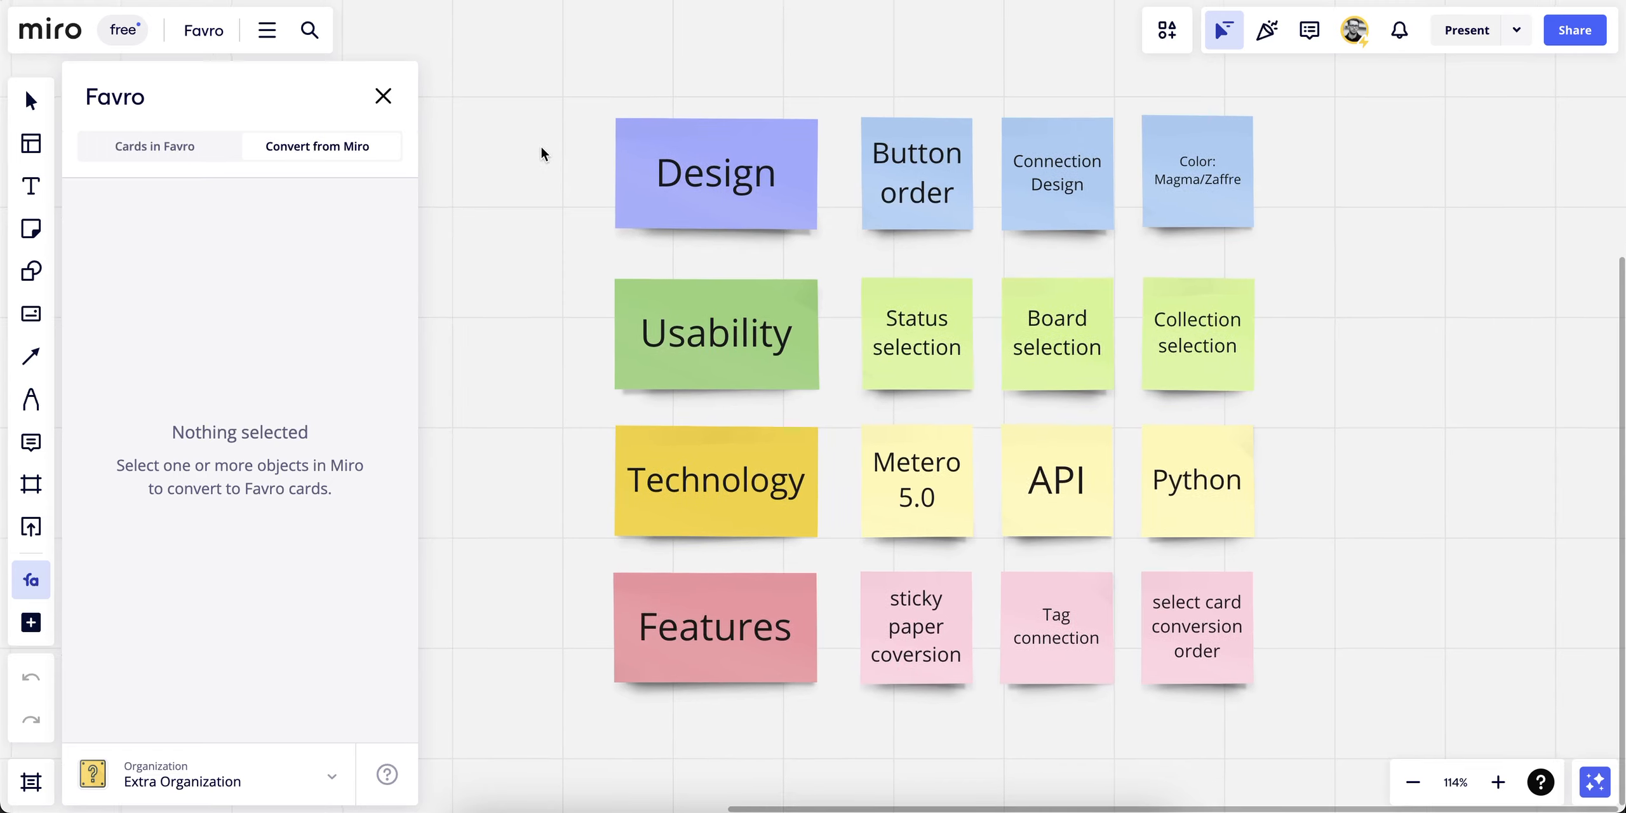
Select all 16 sticky notes and set status Doing, ordered left to right, top to bottom.
{"action": "left_click_drag", "start_coordinate": [540, 91], "coordinate": [1043, 451]}
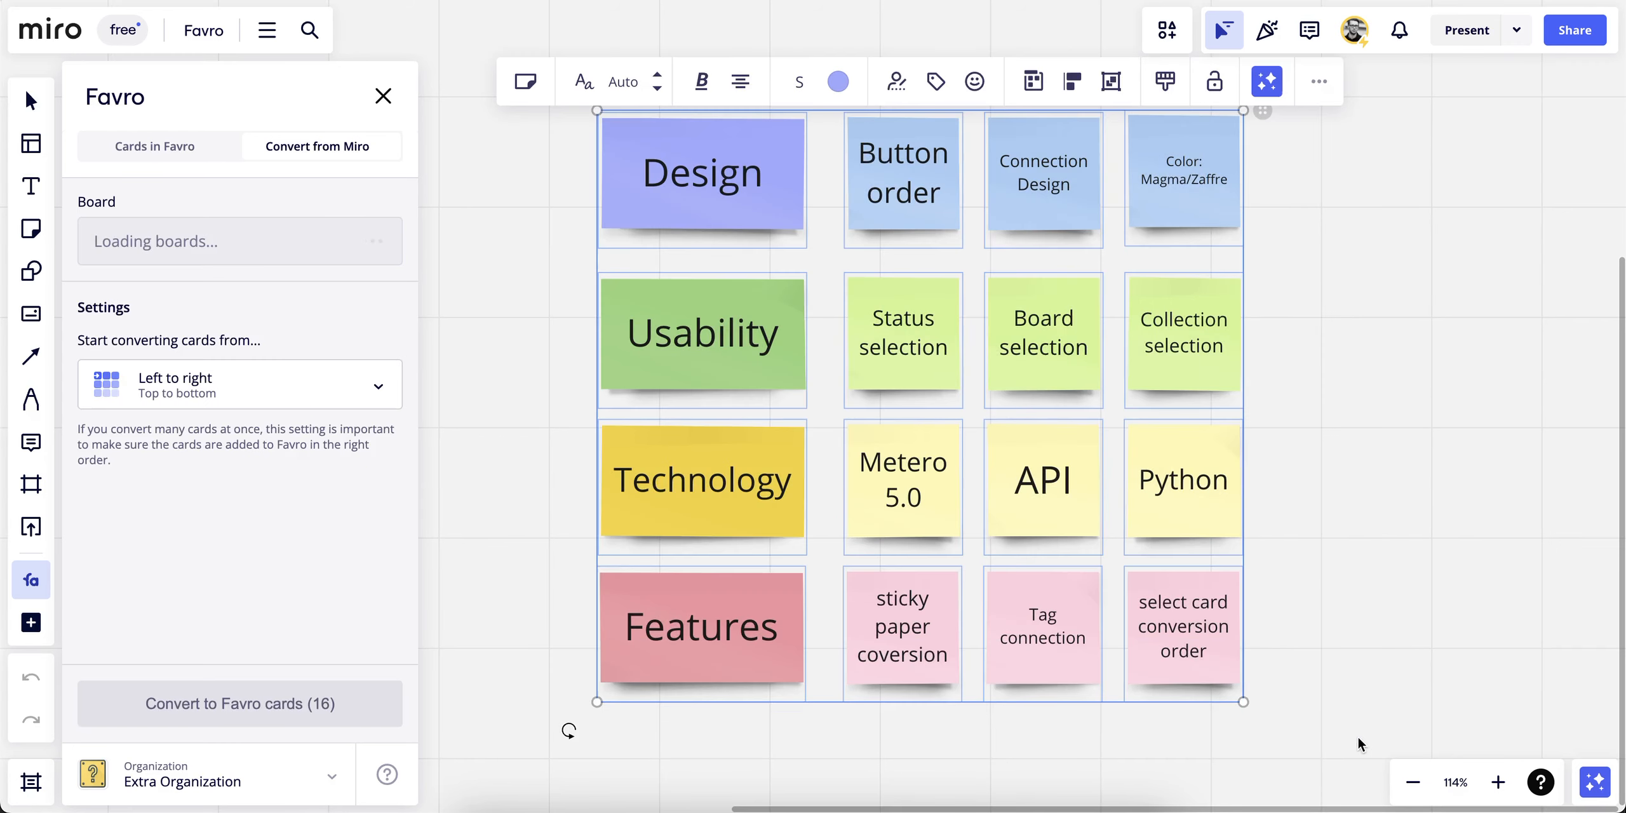
{"action": "mouse_move", "coordinate": [338, 535]}
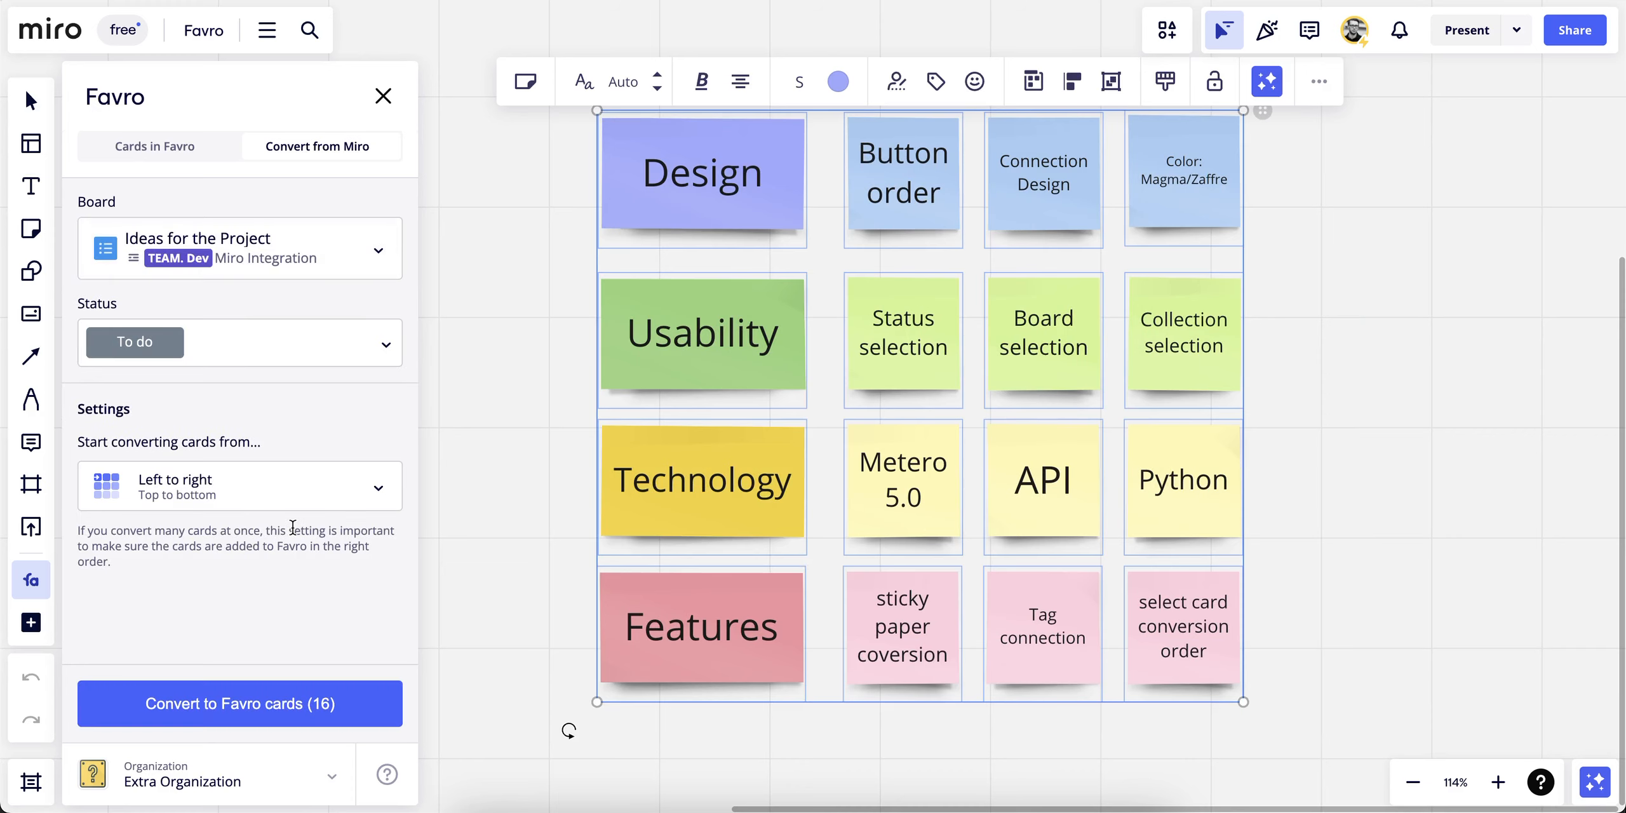
{"action": "mouse_move", "coordinate": [299, 267]}
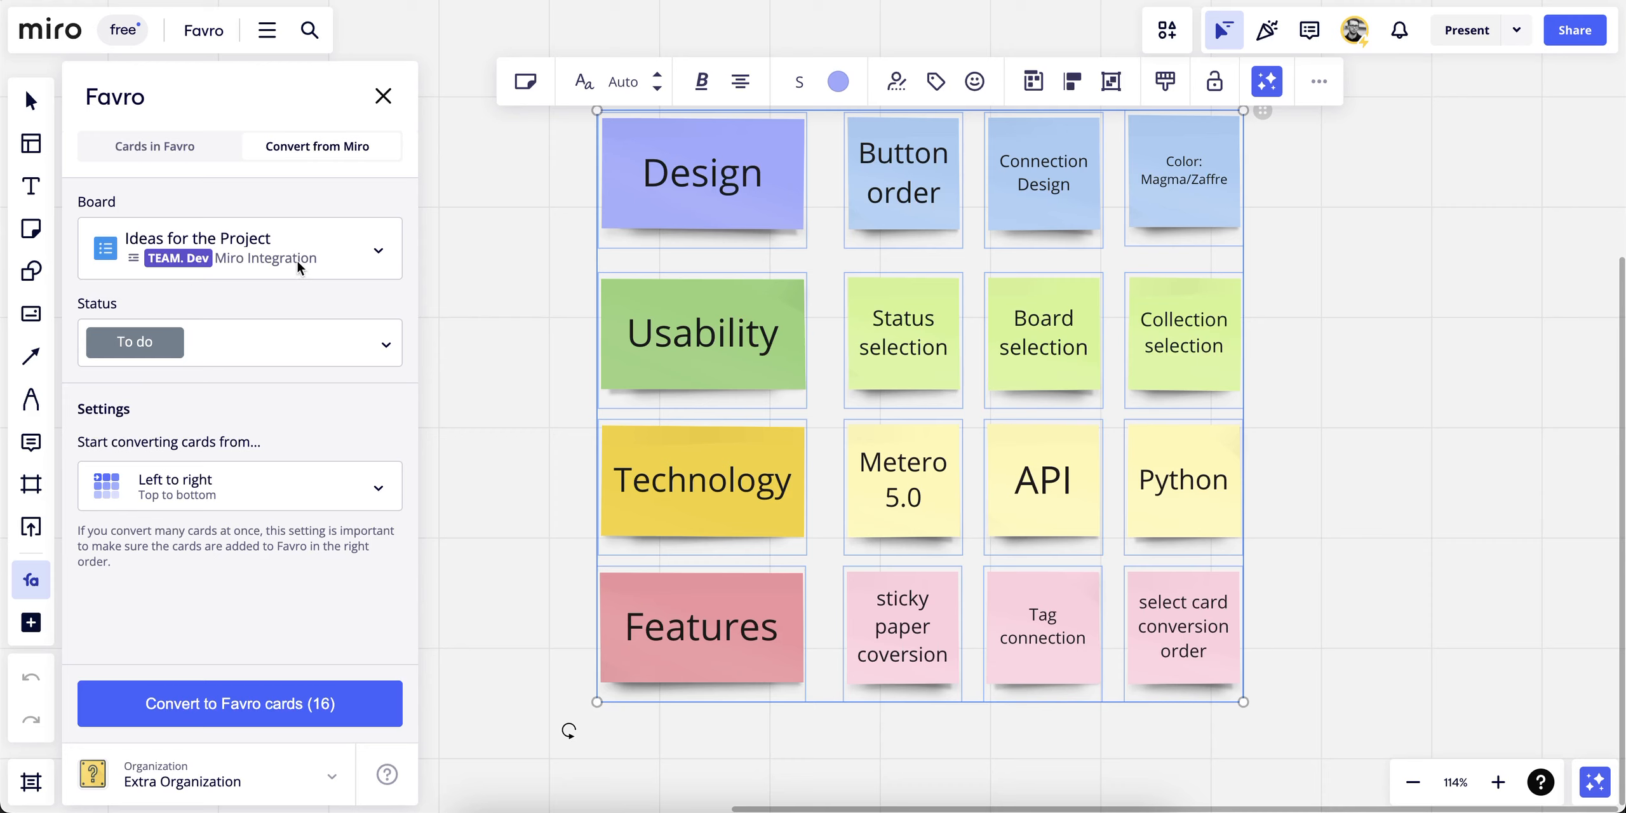
{"action": "mouse_move", "coordinate": [281, 268]}
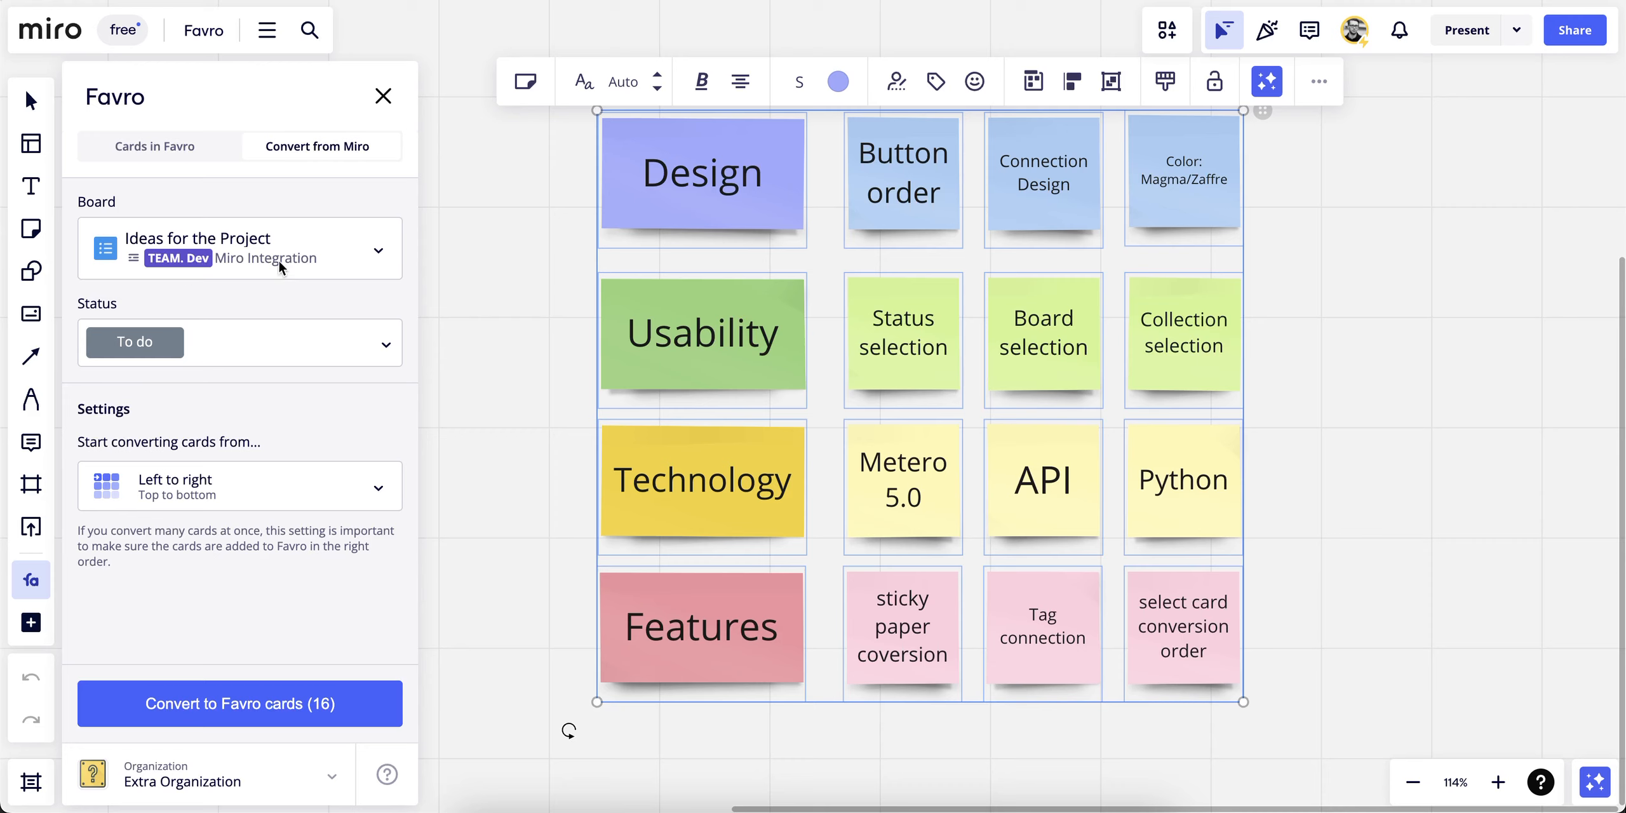
{"action": "left_click", "coordinate": [240, 342]}
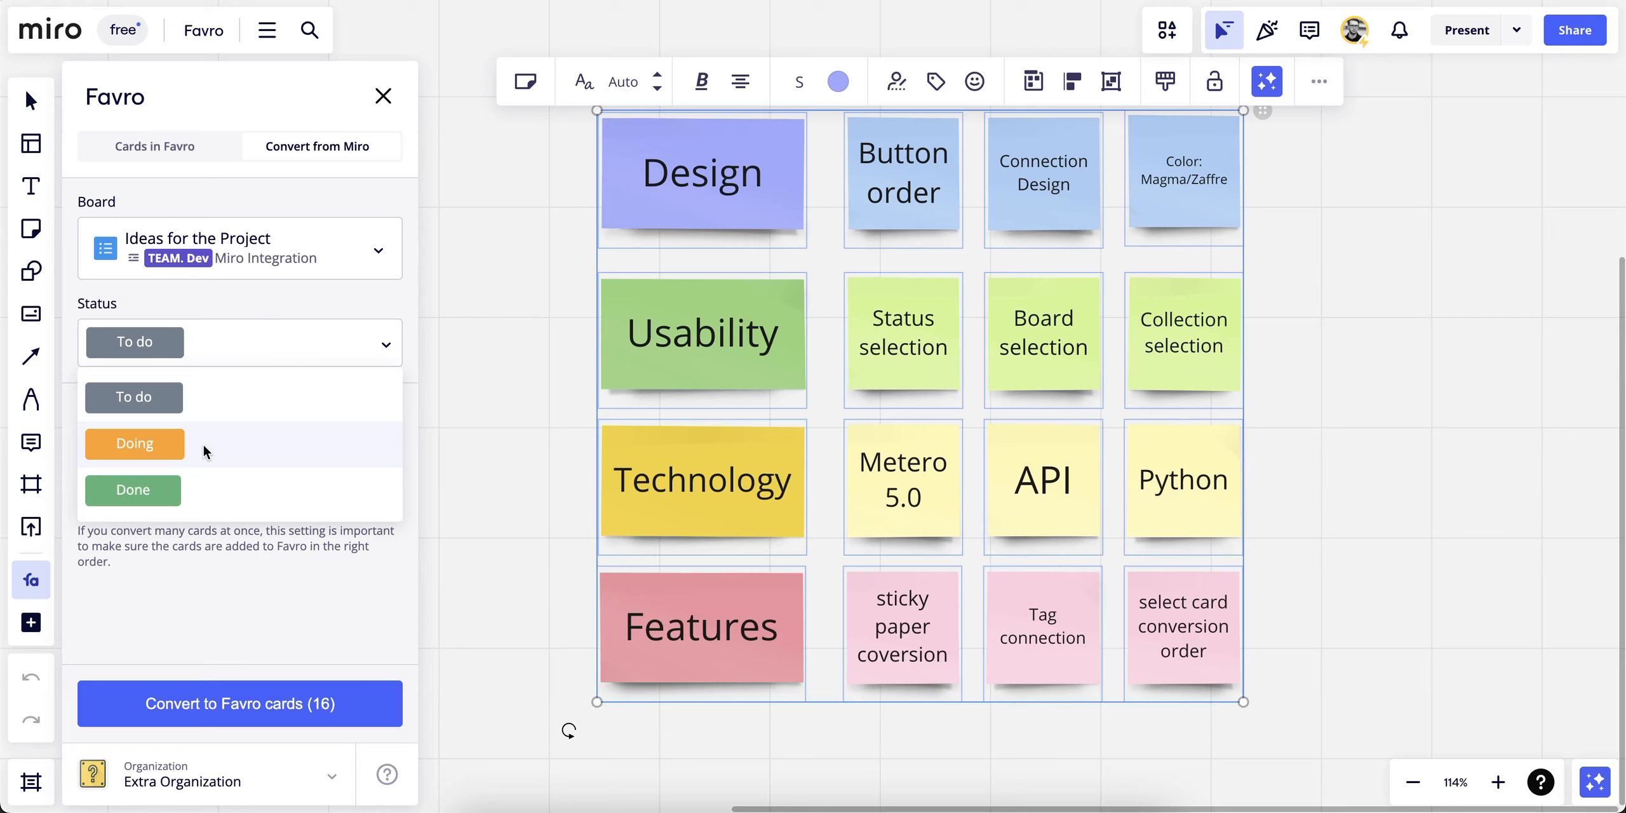
{"action": "left_click", "coordinate": [134, 443]}
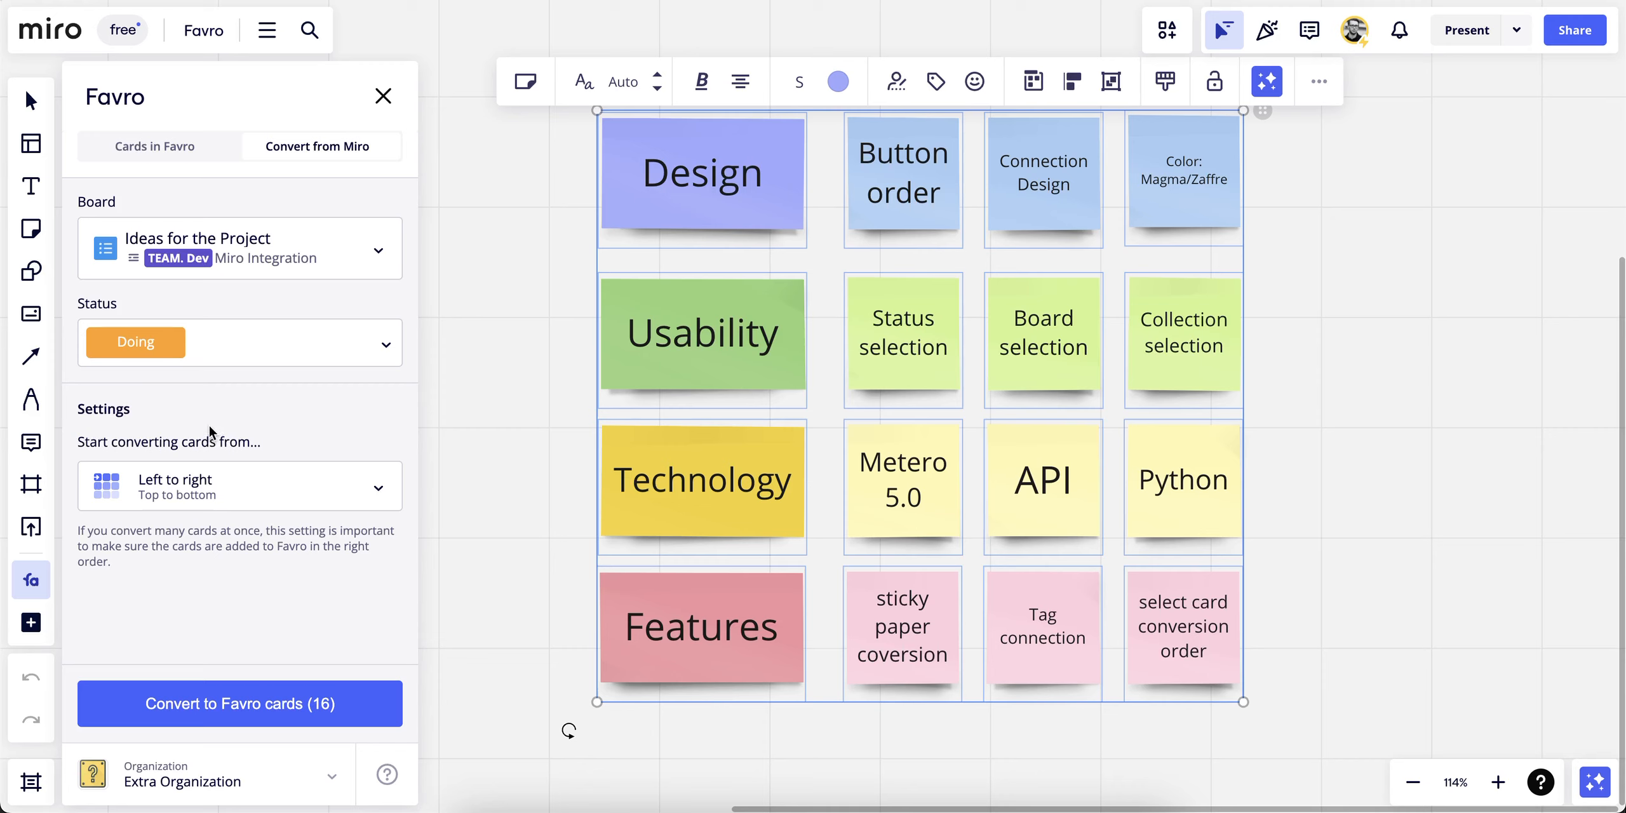
{"action": "mouse_move", "coordinate": [274, 495]}
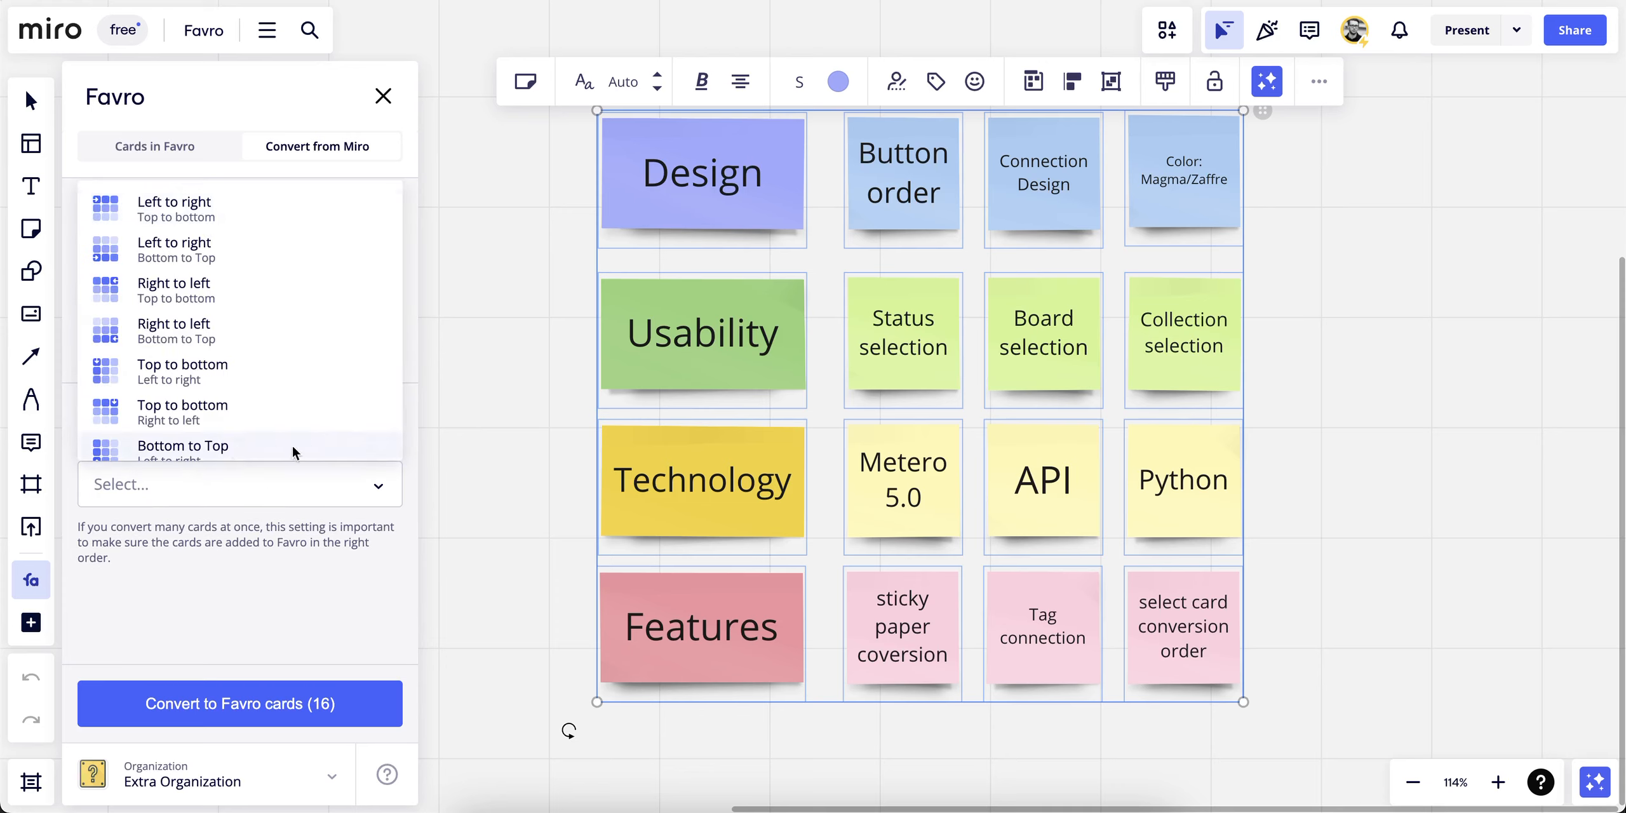
{"action": "mouse_move", "coordinate": [282, 219]}
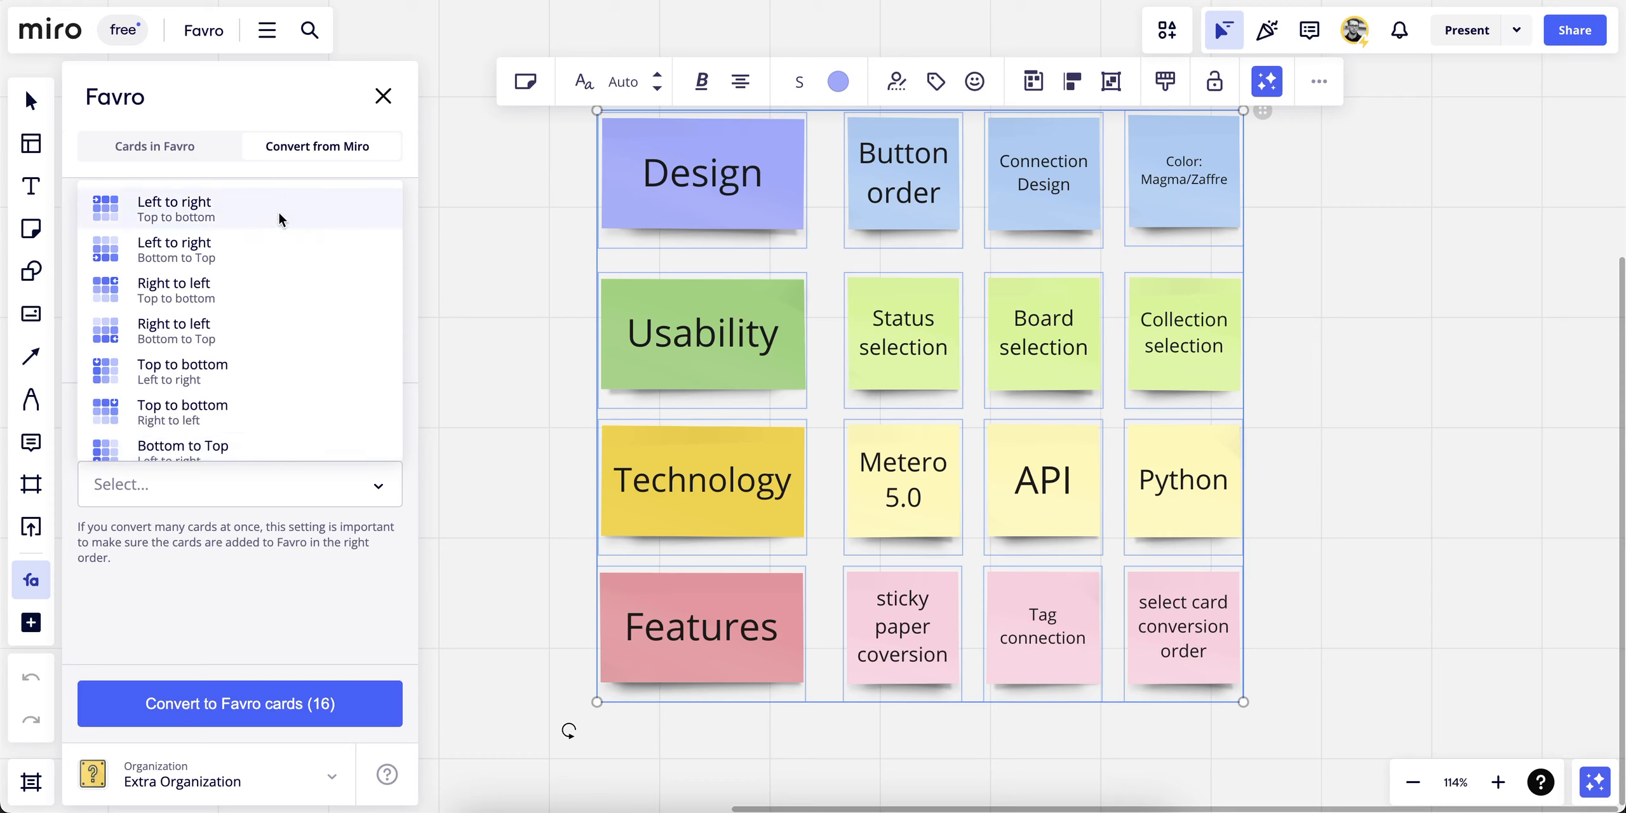
{"action": "left_click", "coordinate": [174, 209]}
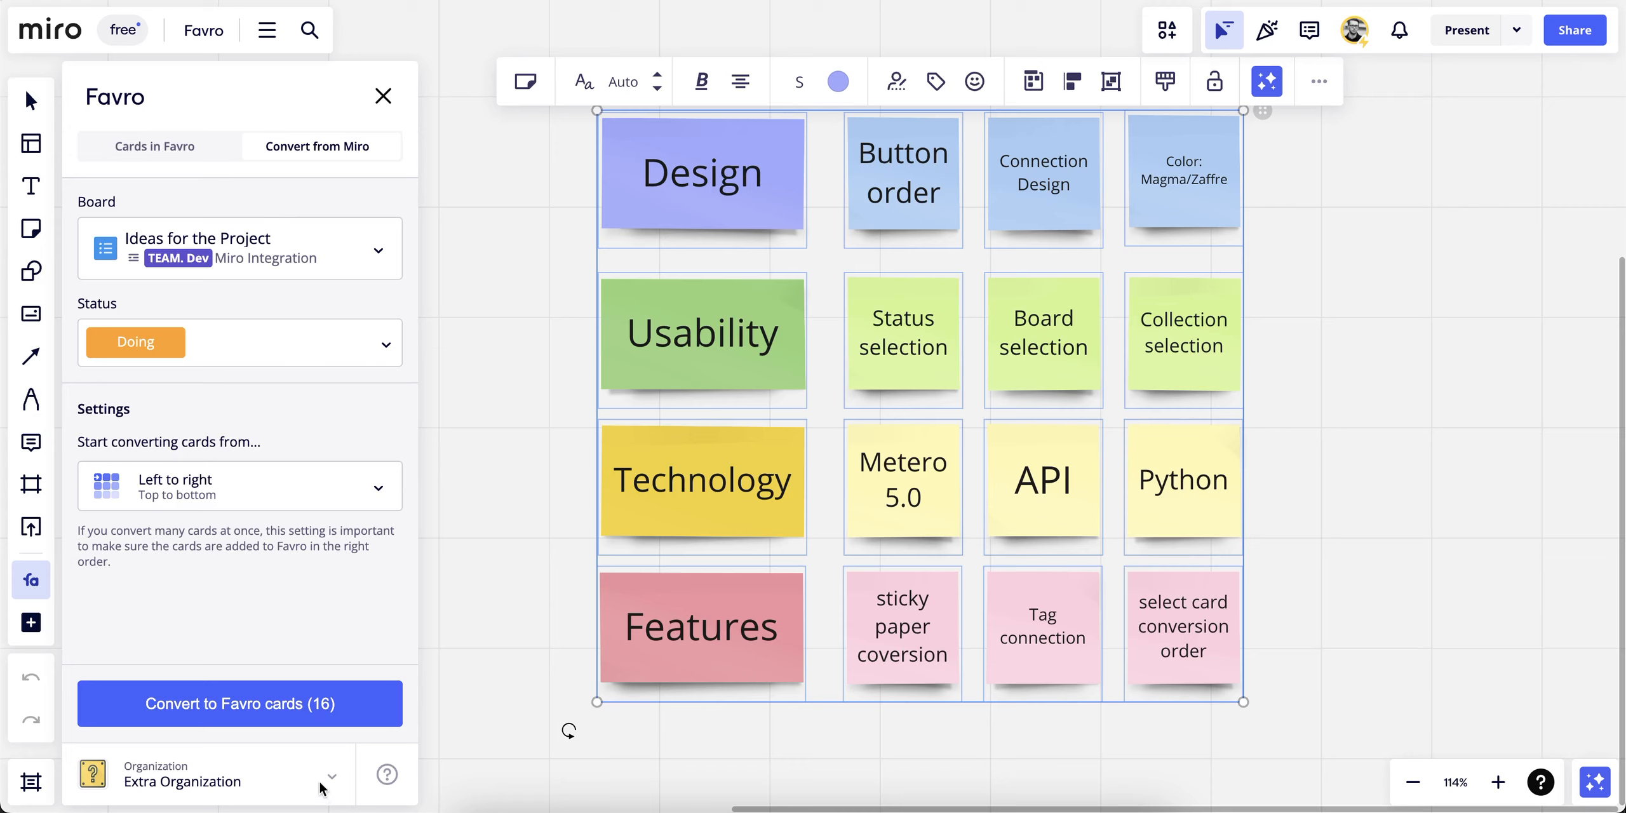
{"action": "mouse_move", "coordinate": [314, 783]}
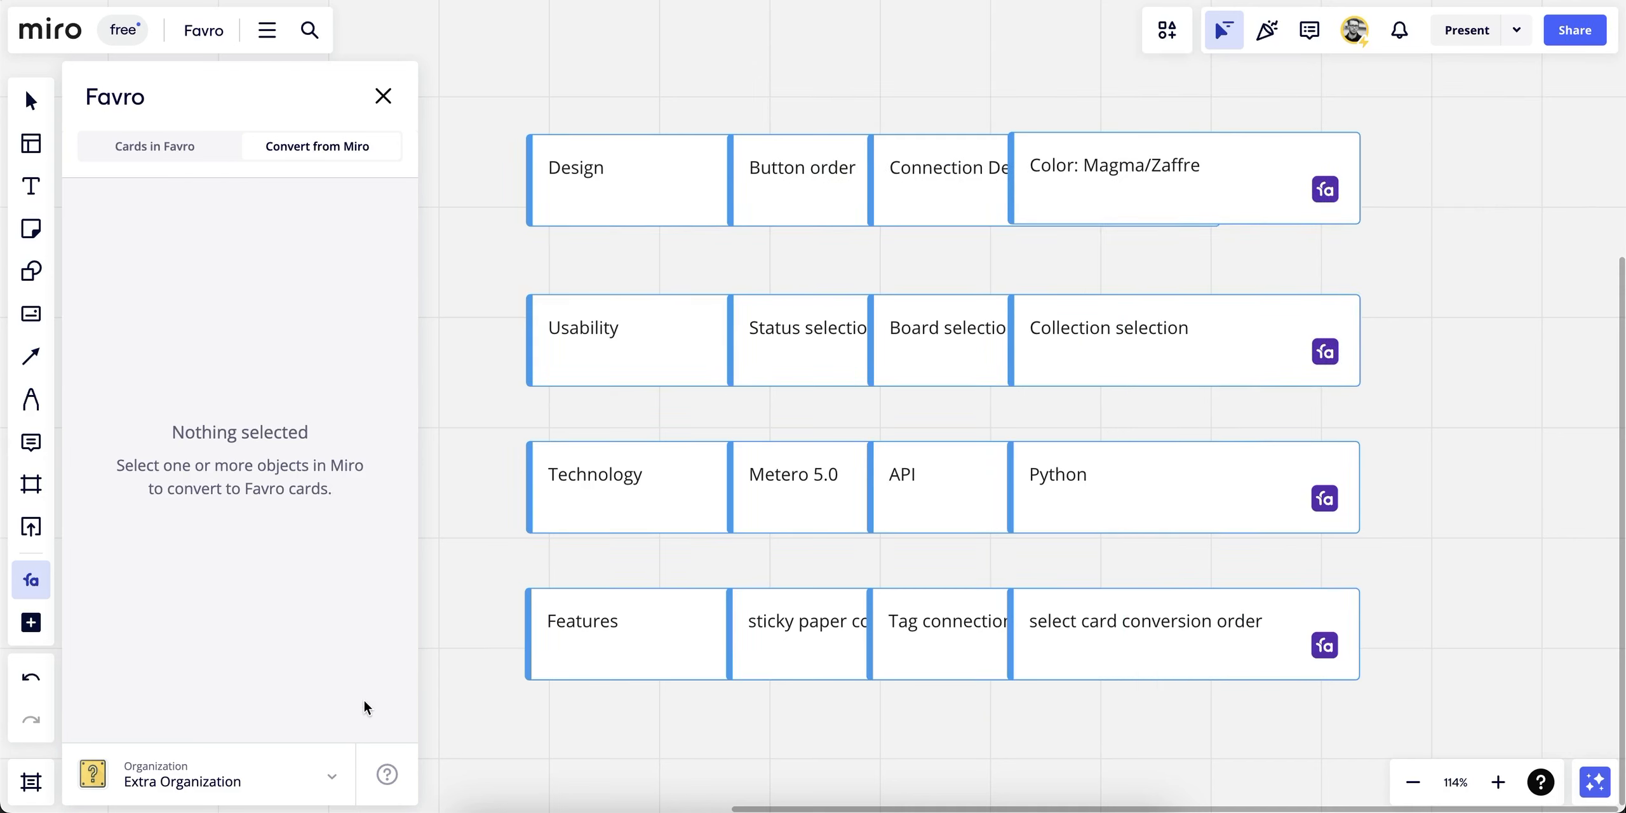
{"action": "mouse_move", "coordinate": [362, 685]}
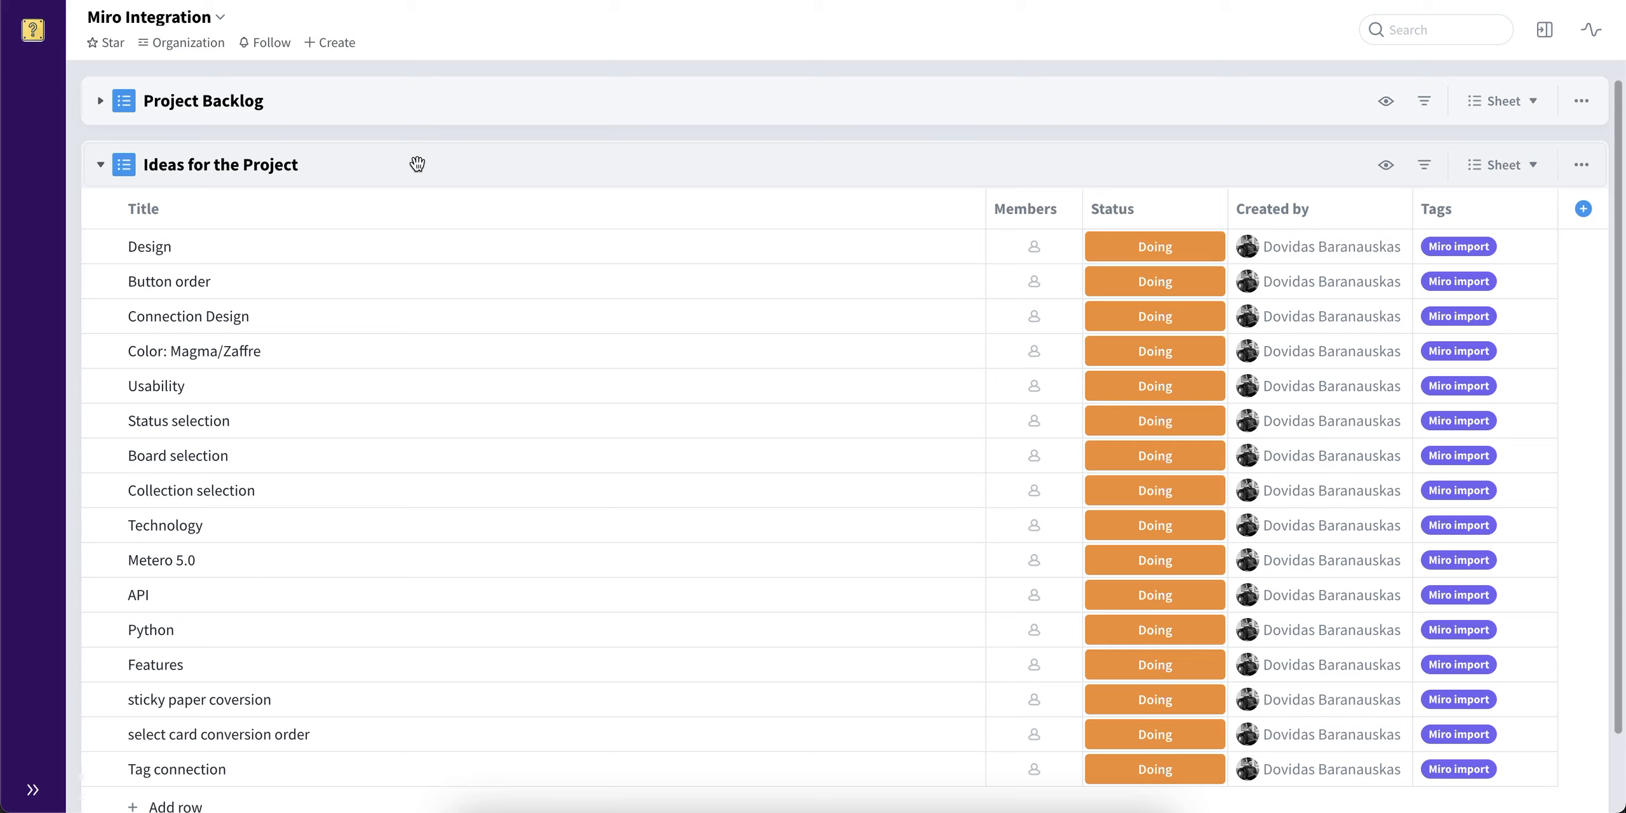
{"action": "mouse_move", "coordinate": [110, 284]}
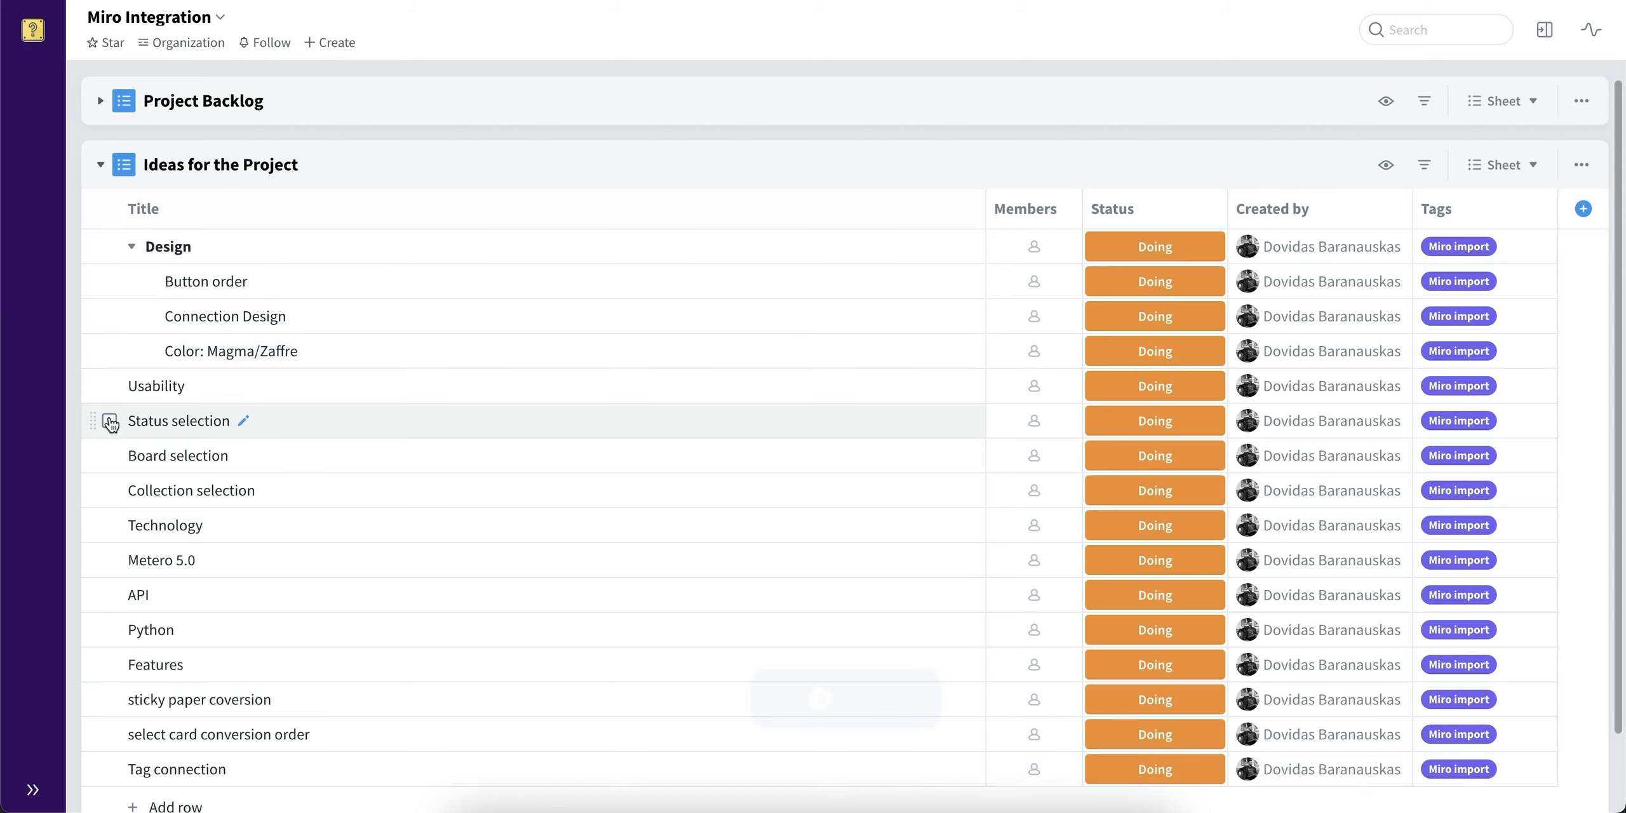
Indent idea cards beneath Design, Usability, Technology and Features to make them sub-cards.
{"action": "left_click", "coordinate": [108, 630]}
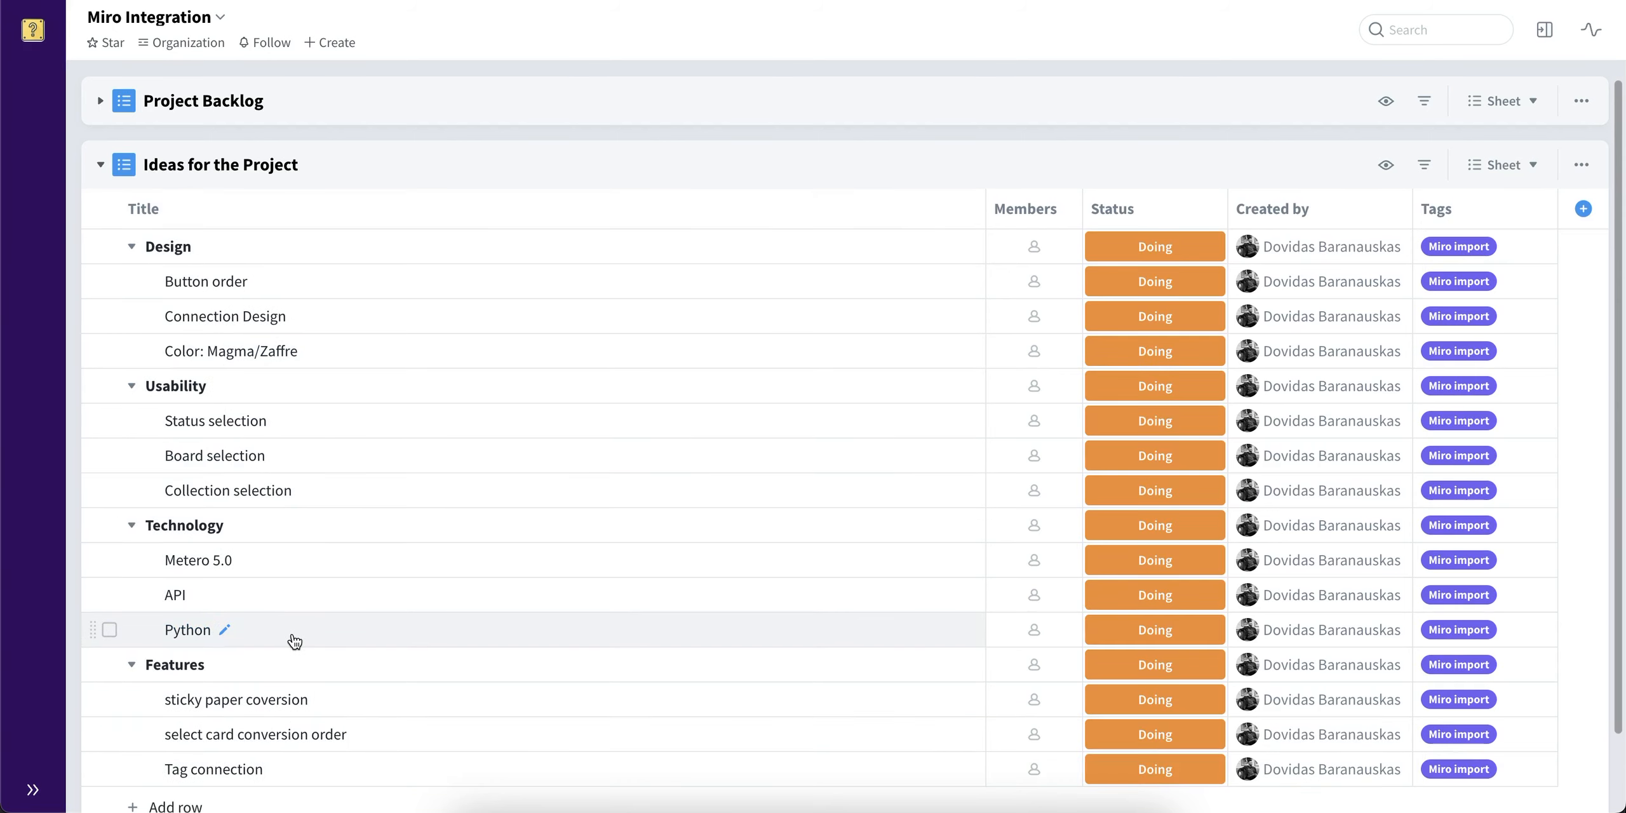
{"action": "left_click", "coordinate": [101, 100]}
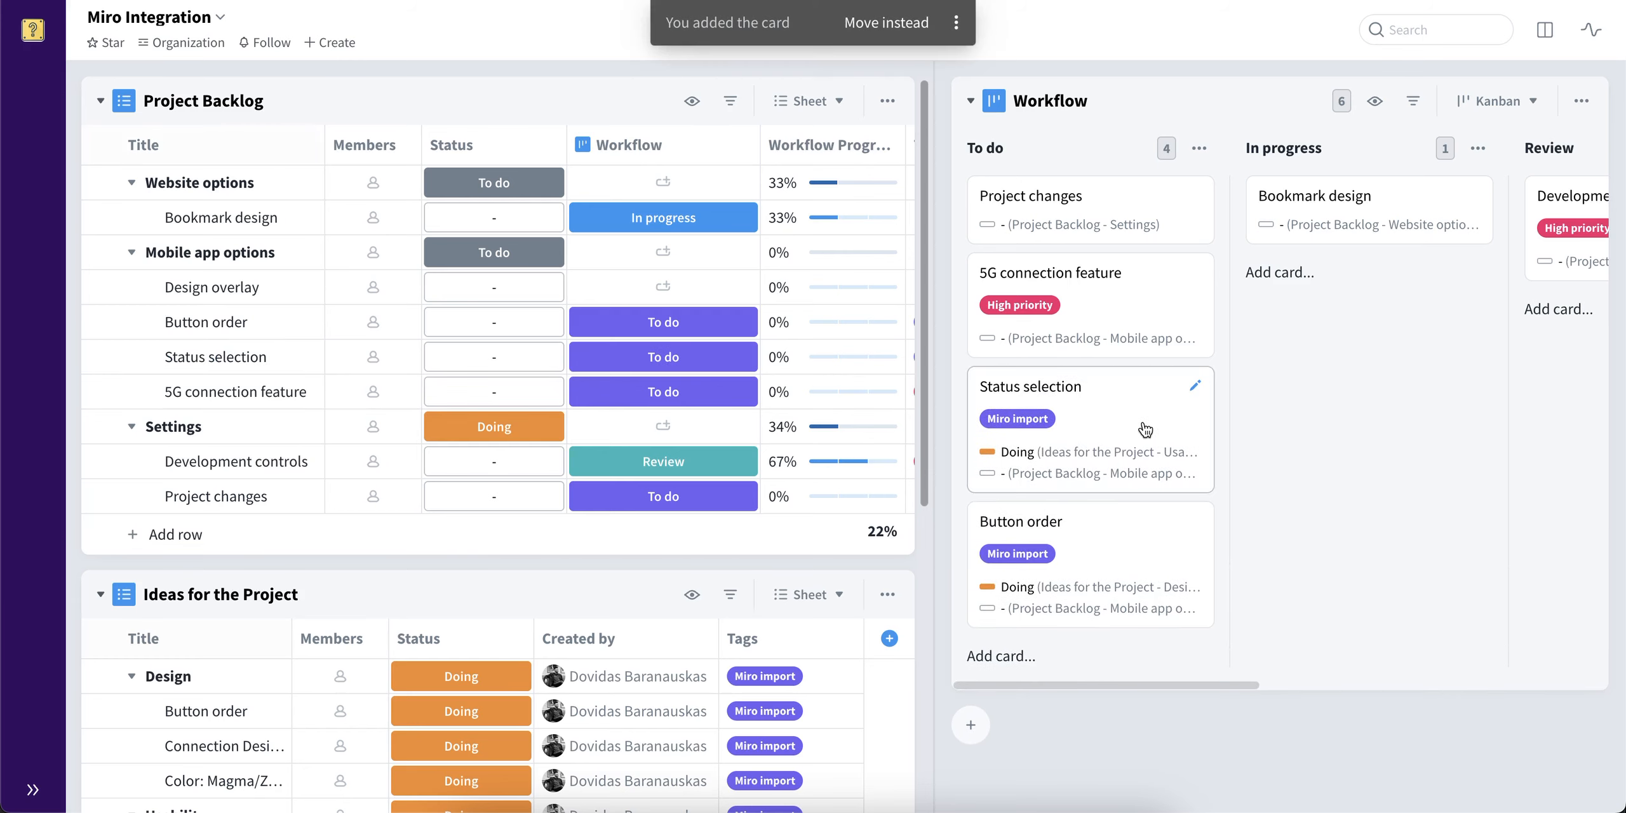
{"action": "mouse_move", "coordinate": [985, 362]}
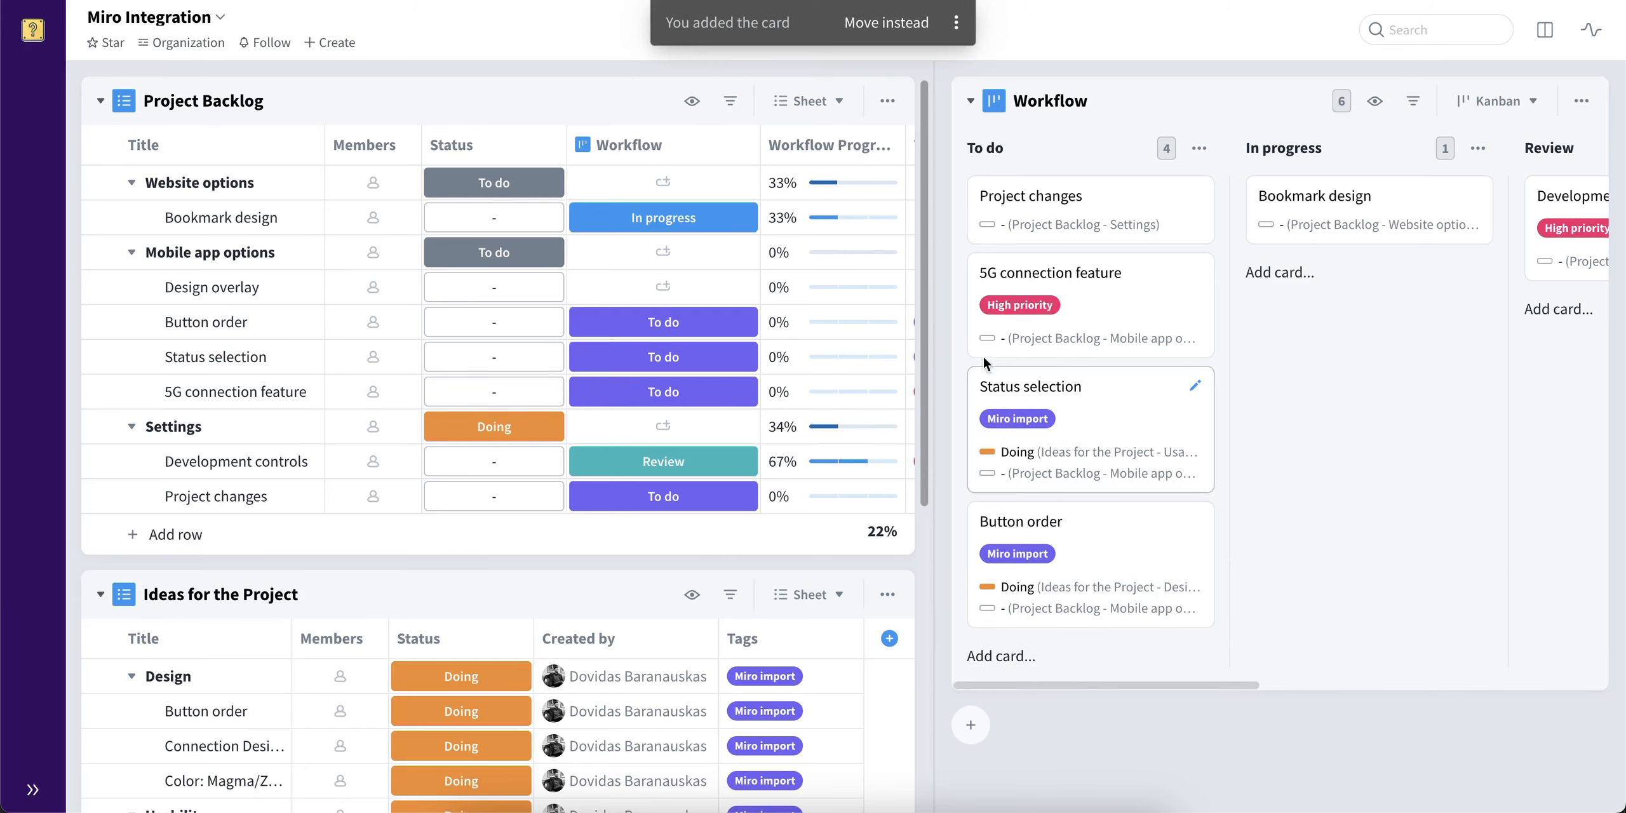